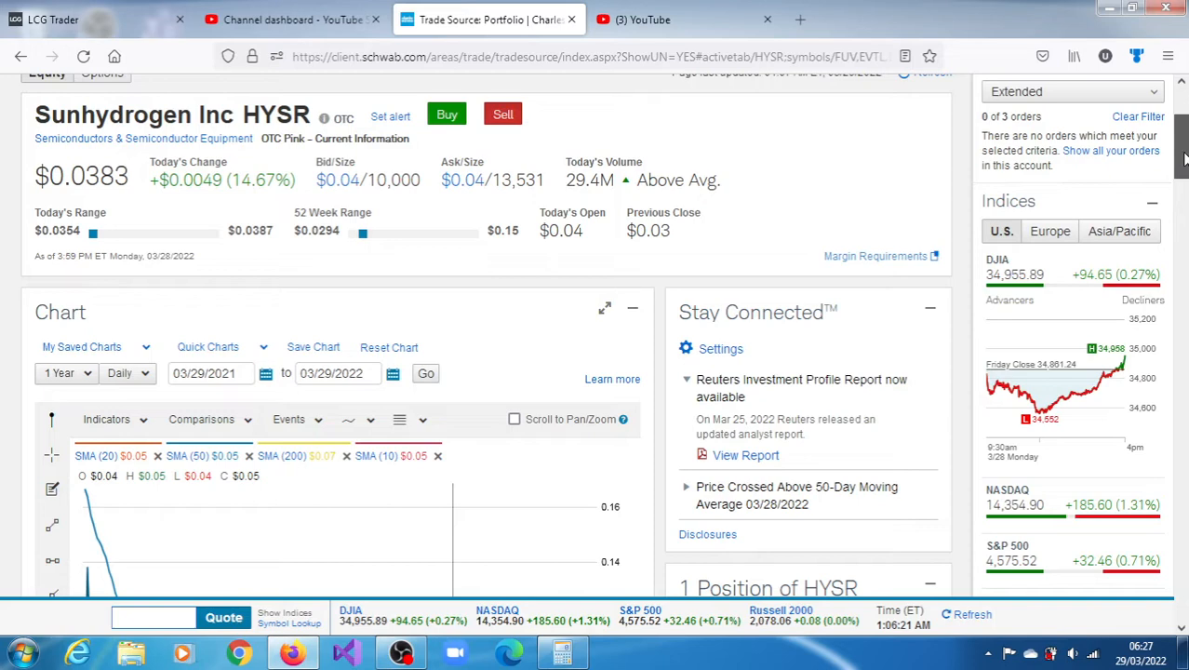
Step: Scroll down to the one-year daily HYSR chart with its SMA 20, 50, 200 and 10 lines
scroll("down", 3)
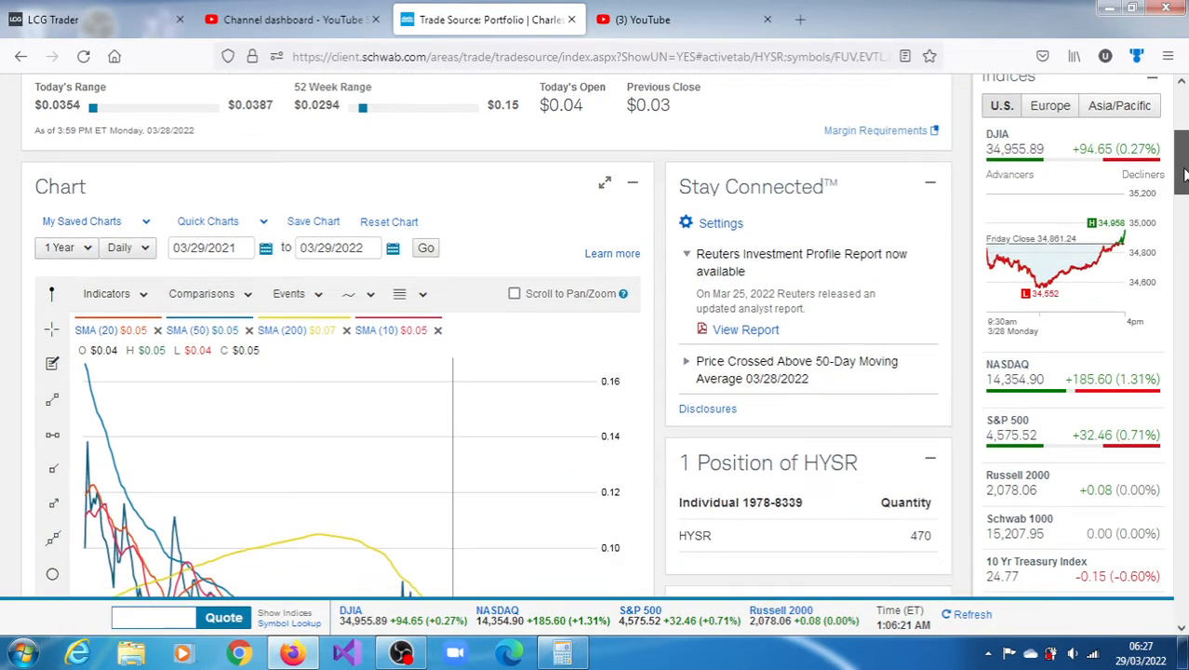
scroll("down", 3)
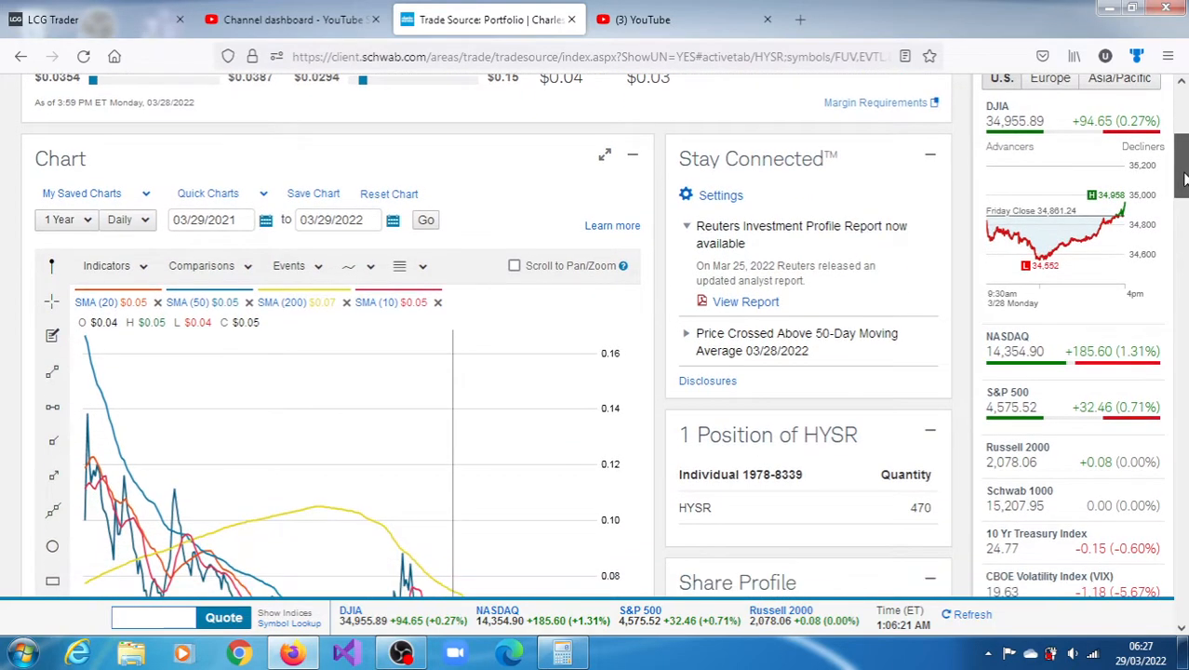
scroll("down", 3)
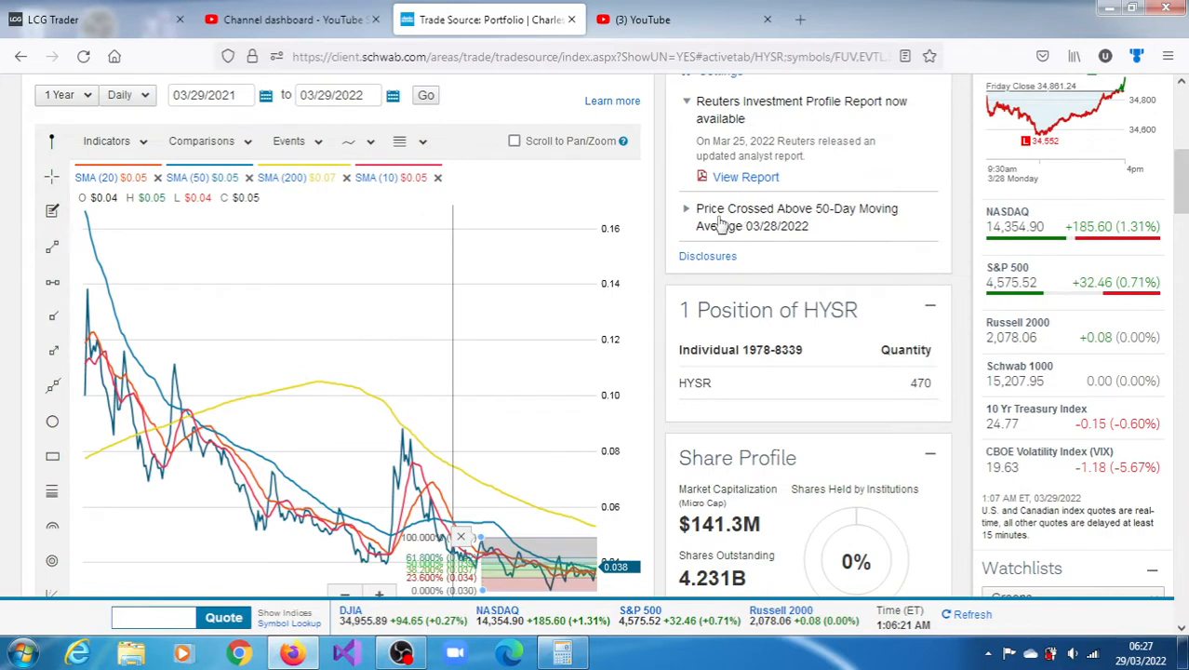
Step: Expand the 'Price Crossed Above 50-Day Moving Average 03/28/2022' alert to show its explanation and mini chart
left_click(686, 209)
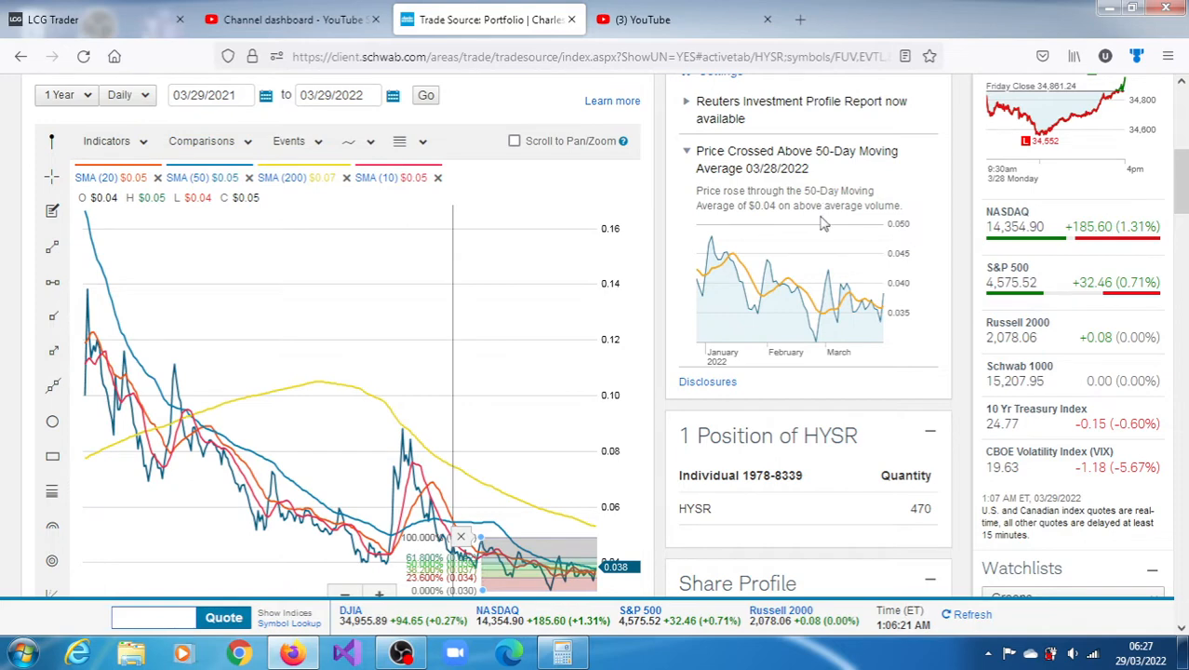
mouse_move(1046, 200)
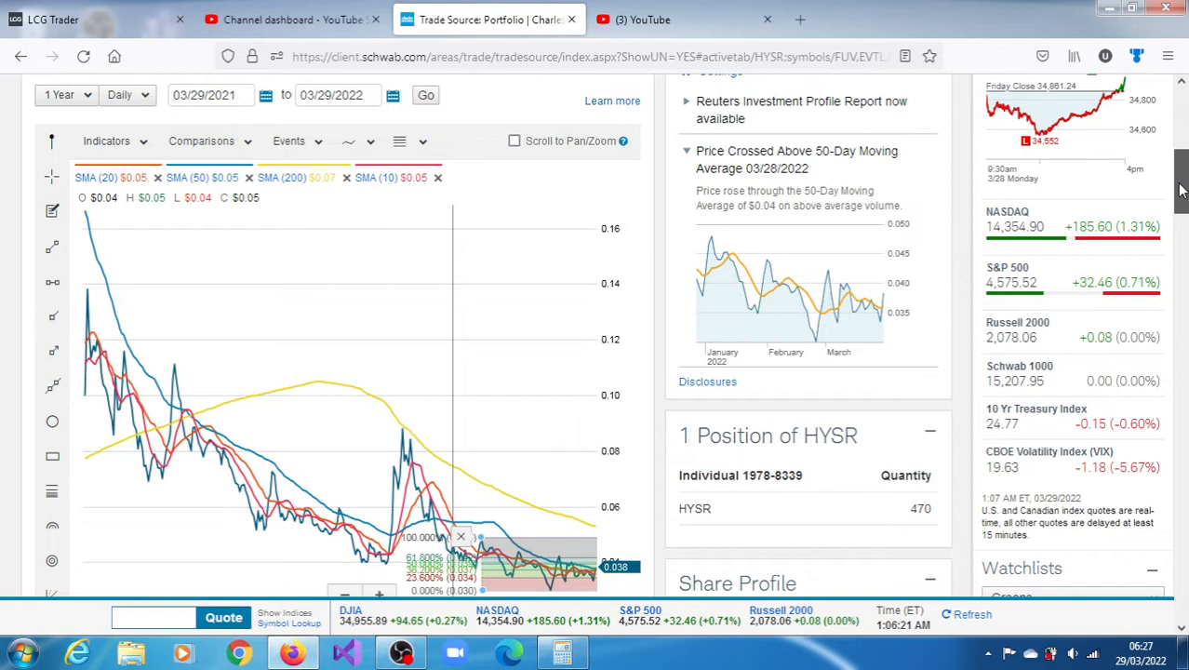
Step: Scroll past the chart to the MACD Histogram, Stochastics Slow, MACD, RSI panels and the SunHydrogen news article
scroll("down", 3)
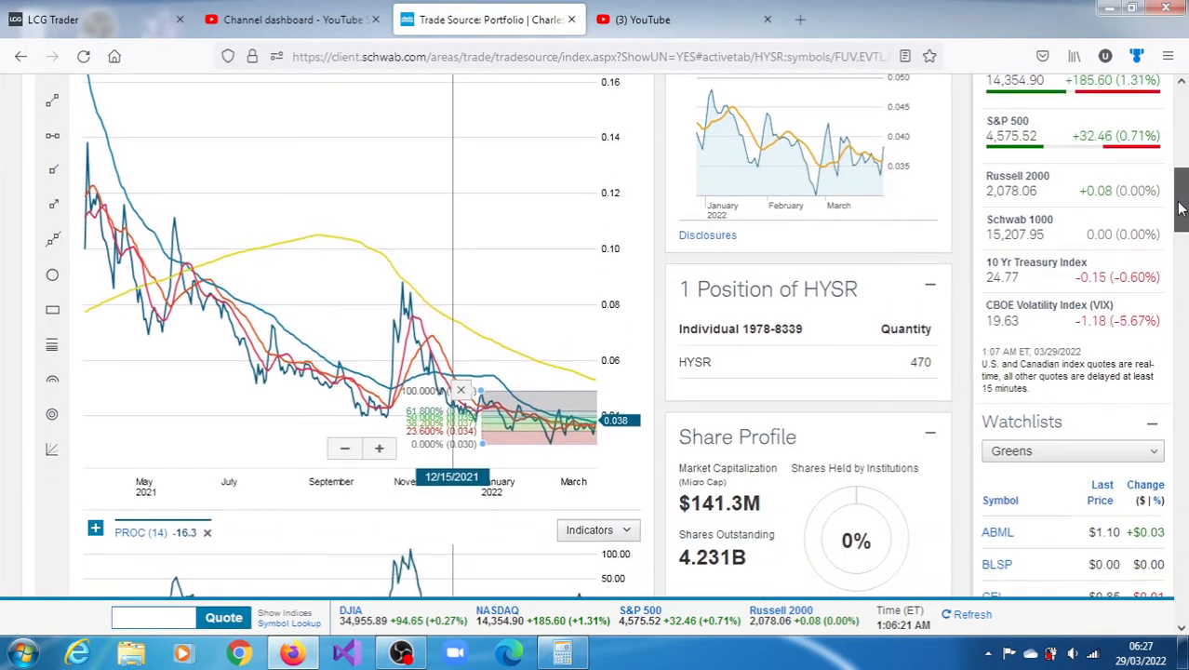
scroll("down", 3)
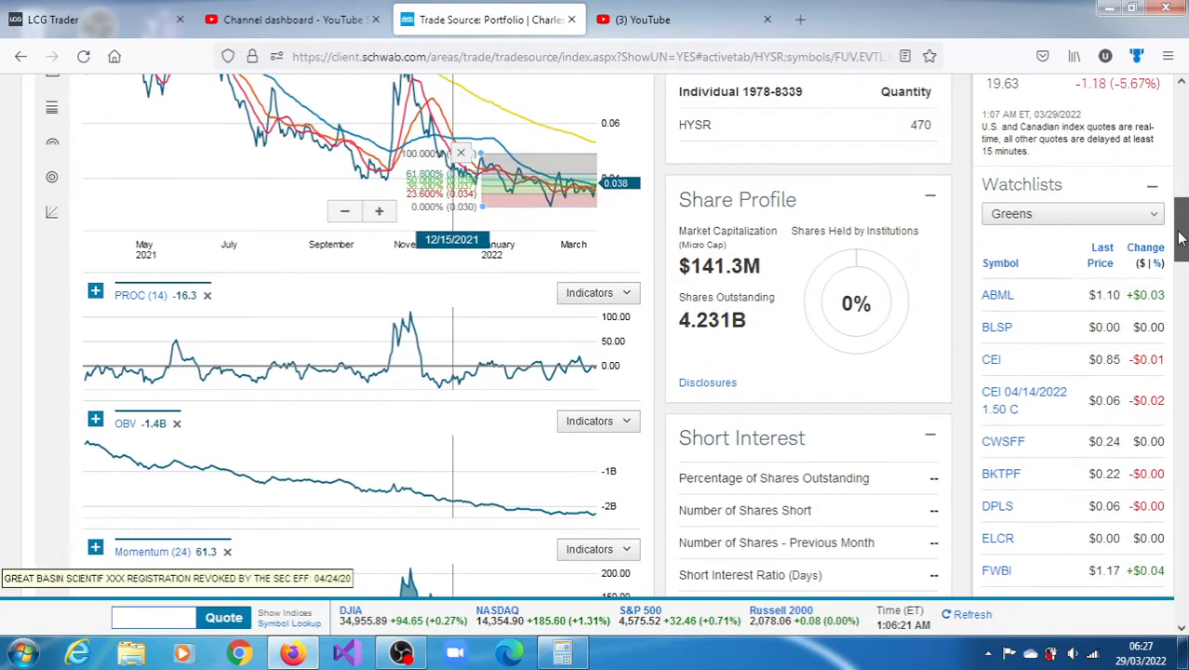
scroll("down", 3)
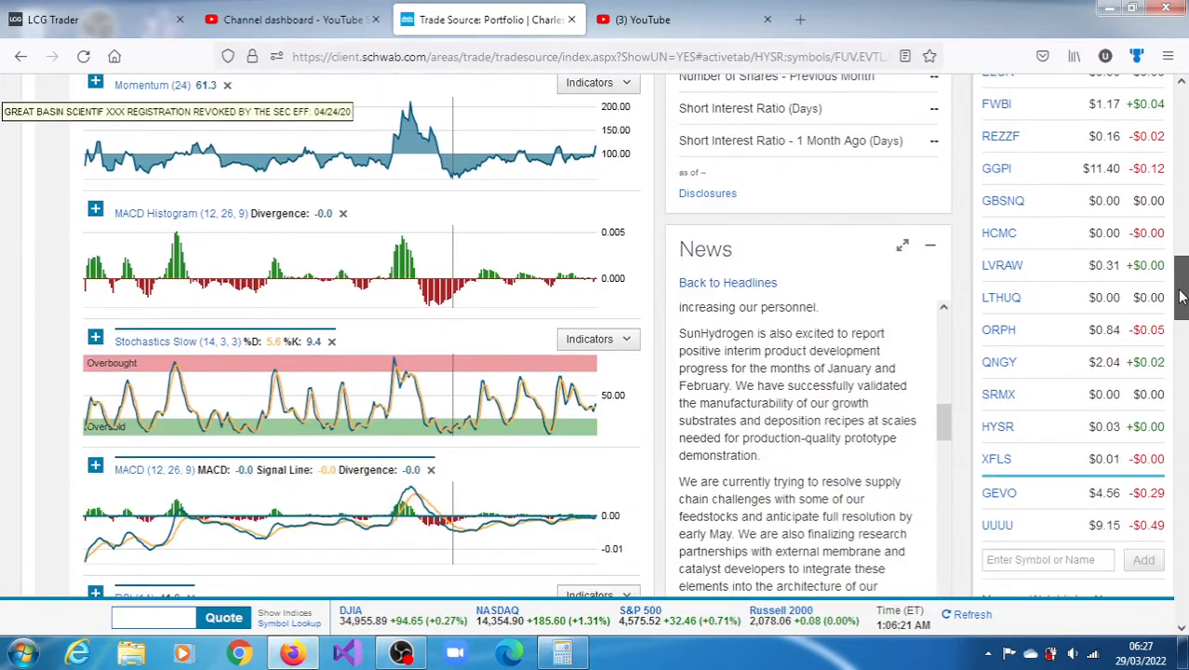
scroll("down", 3)
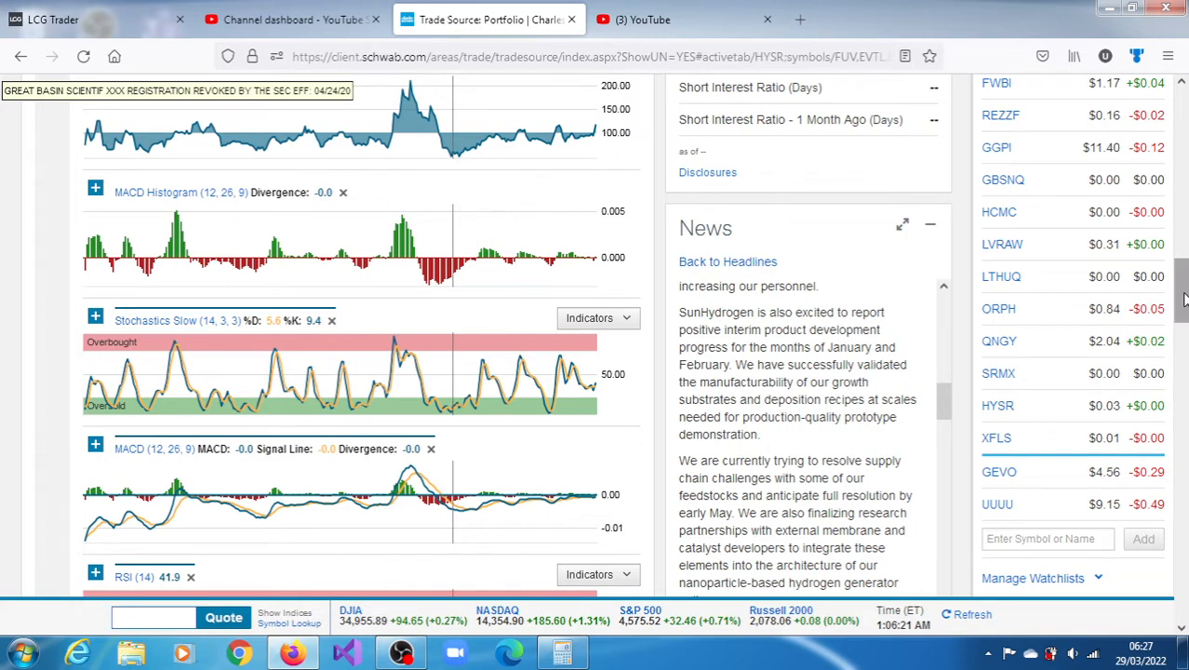
scroll("down", 3)
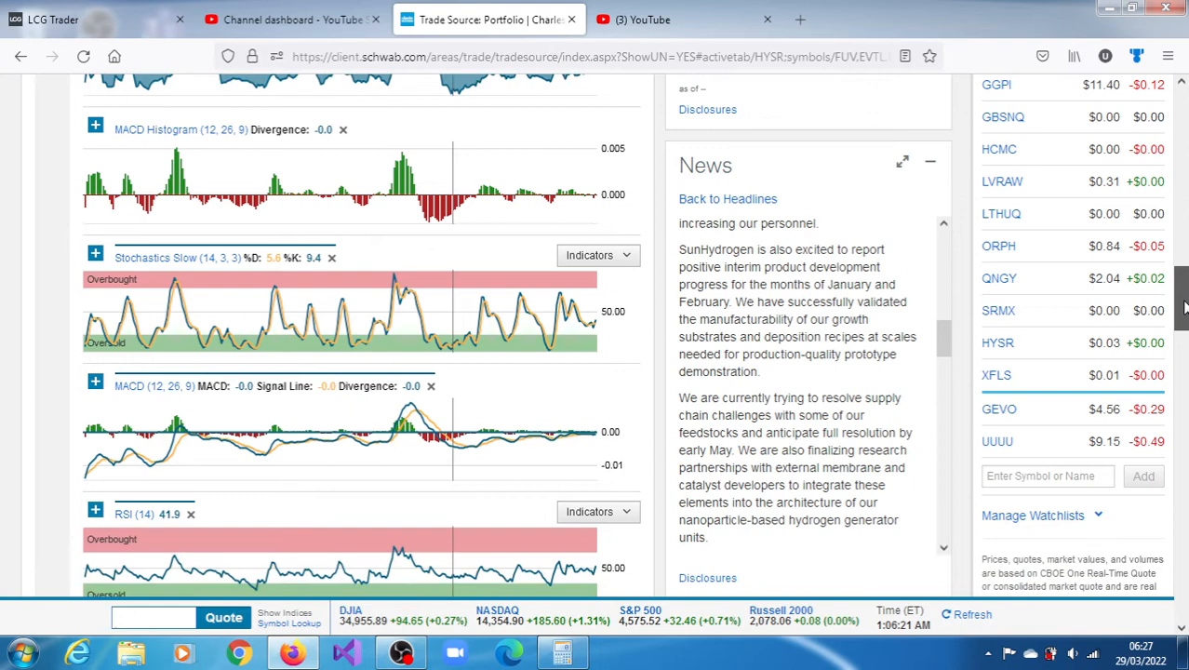
scroll("down", 3)
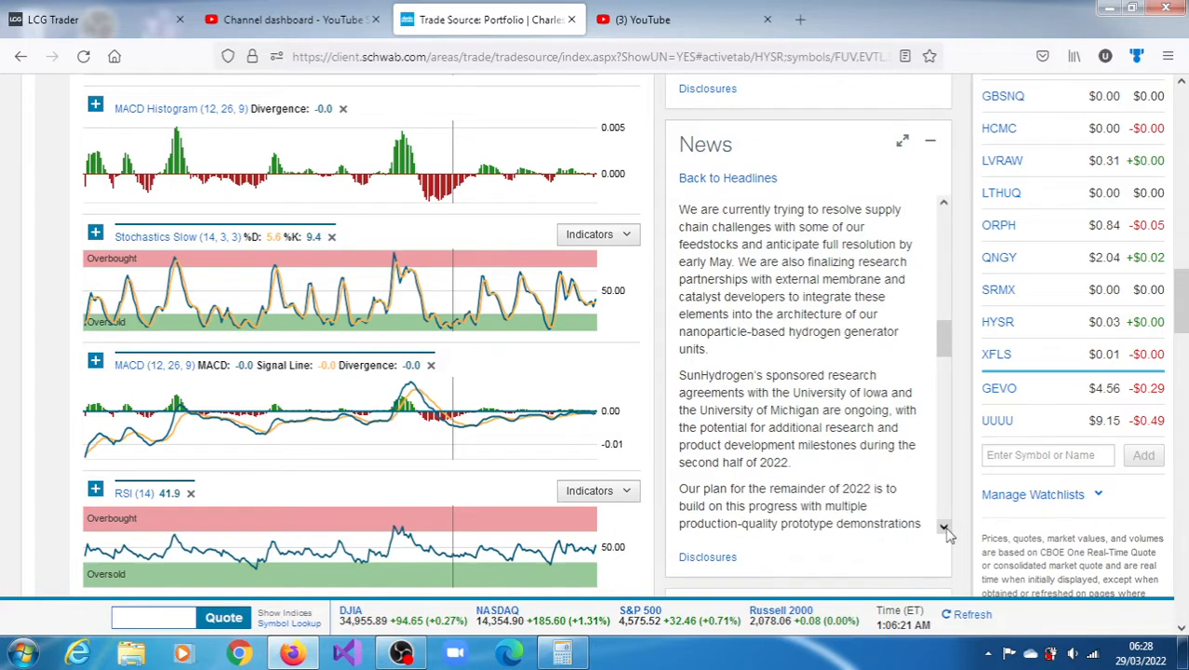
Step: Scroll the SunHydrogen article down to its 2022 plan, Q4 2022 milestones and closing thanks
scroll("down", 3)
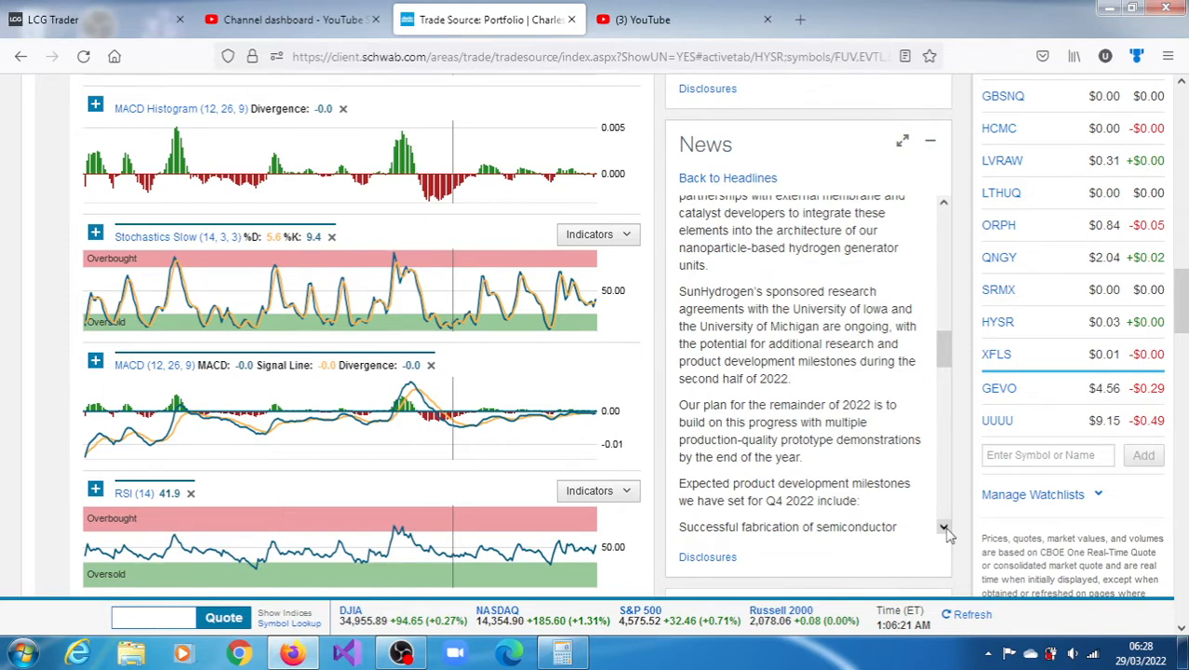
left_click(943, 527)
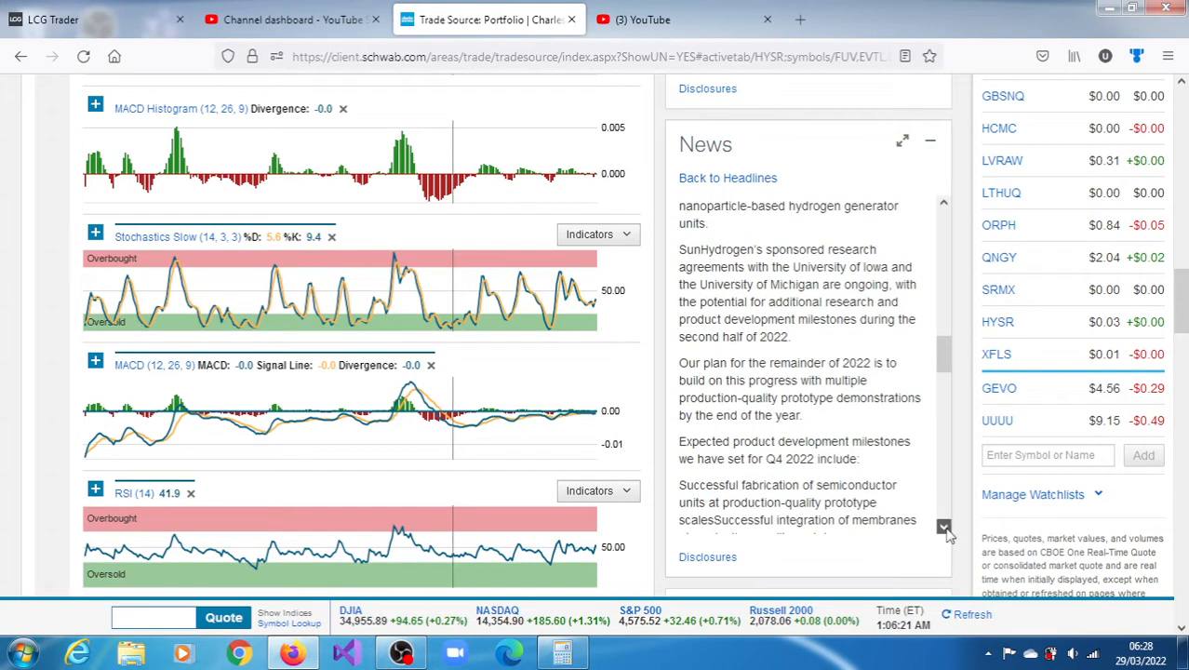
left_click(944, 526)
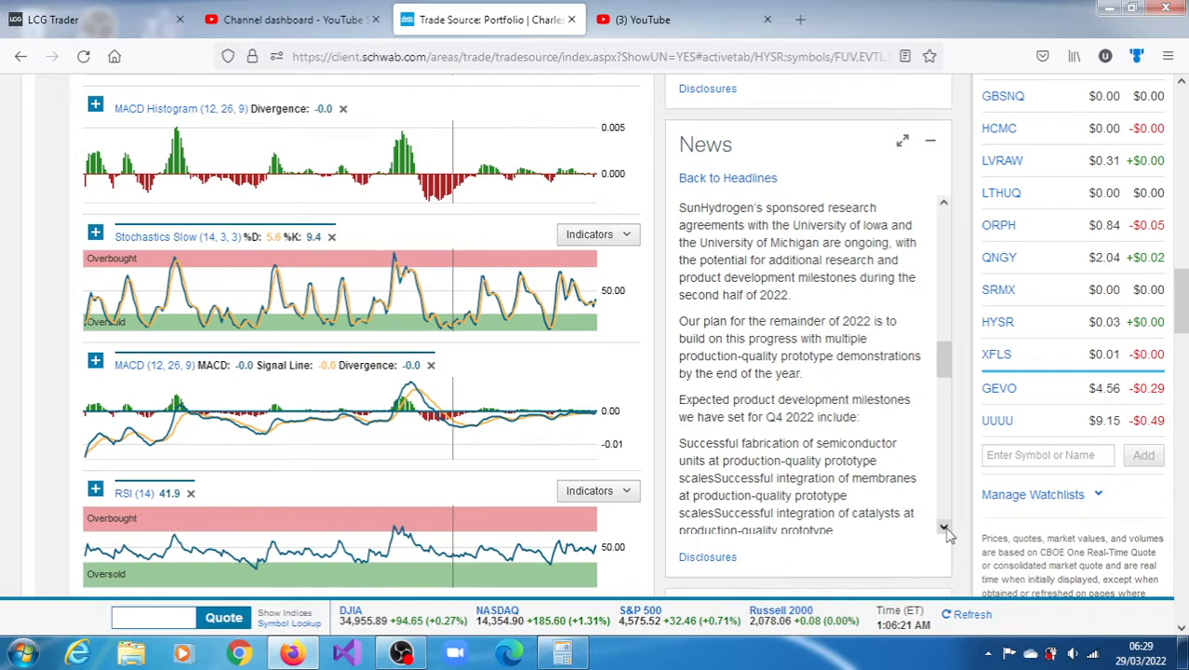
scroll("down", 3)
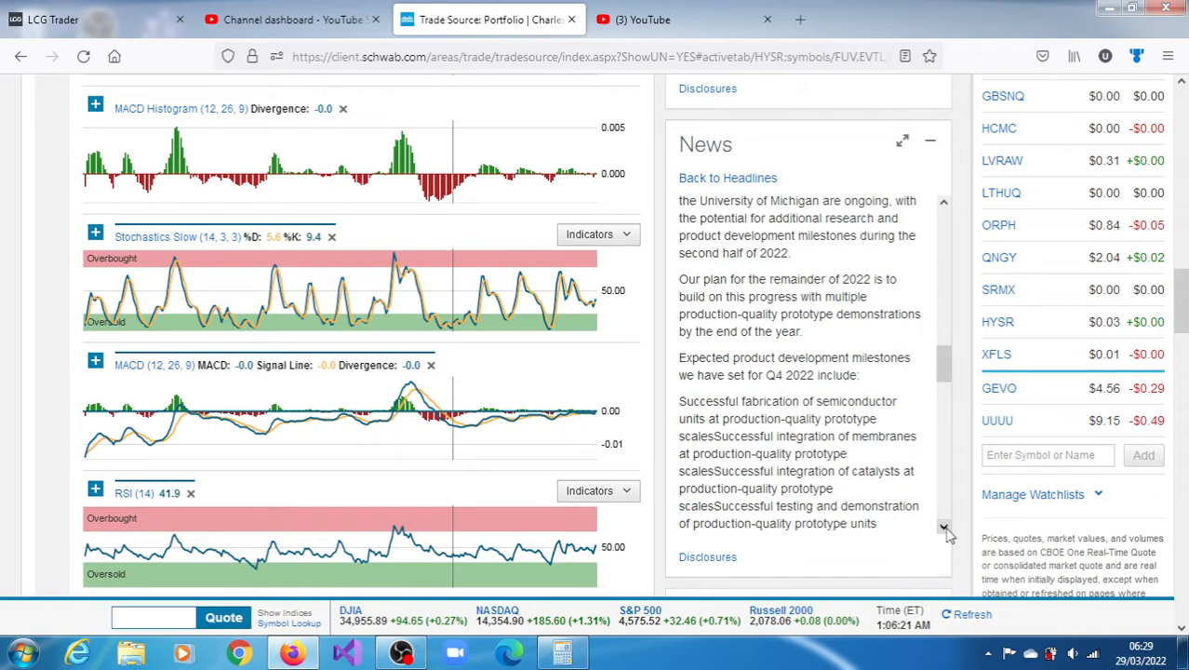
scroll("down", 3)
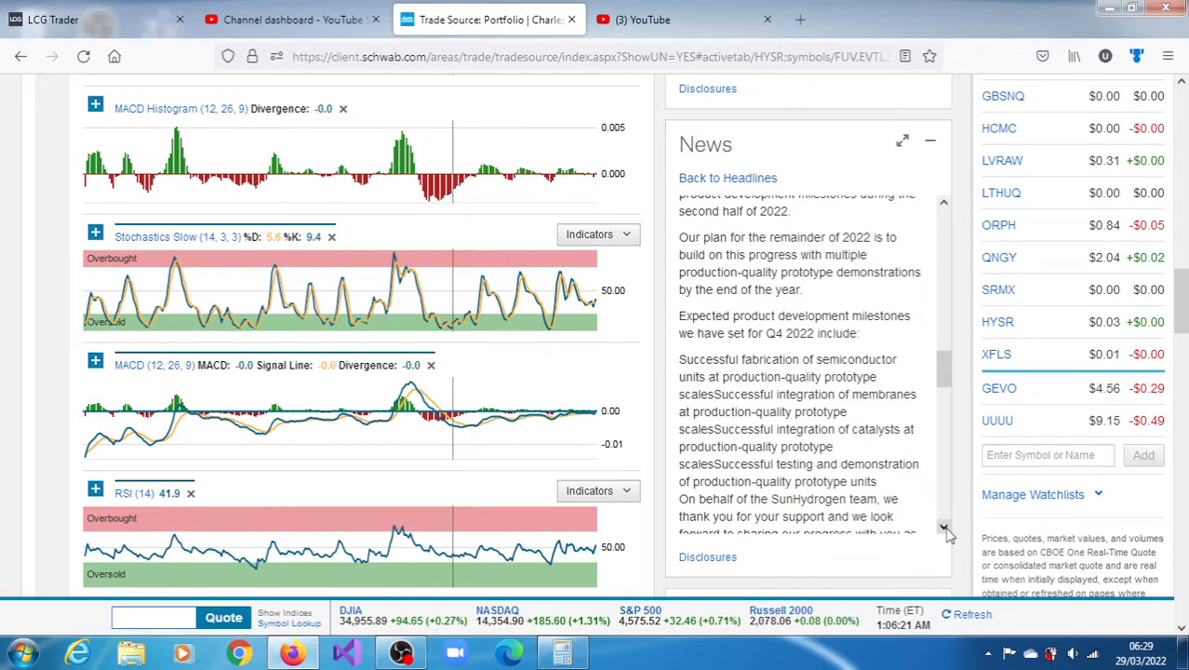
mouse_move(937, 407)
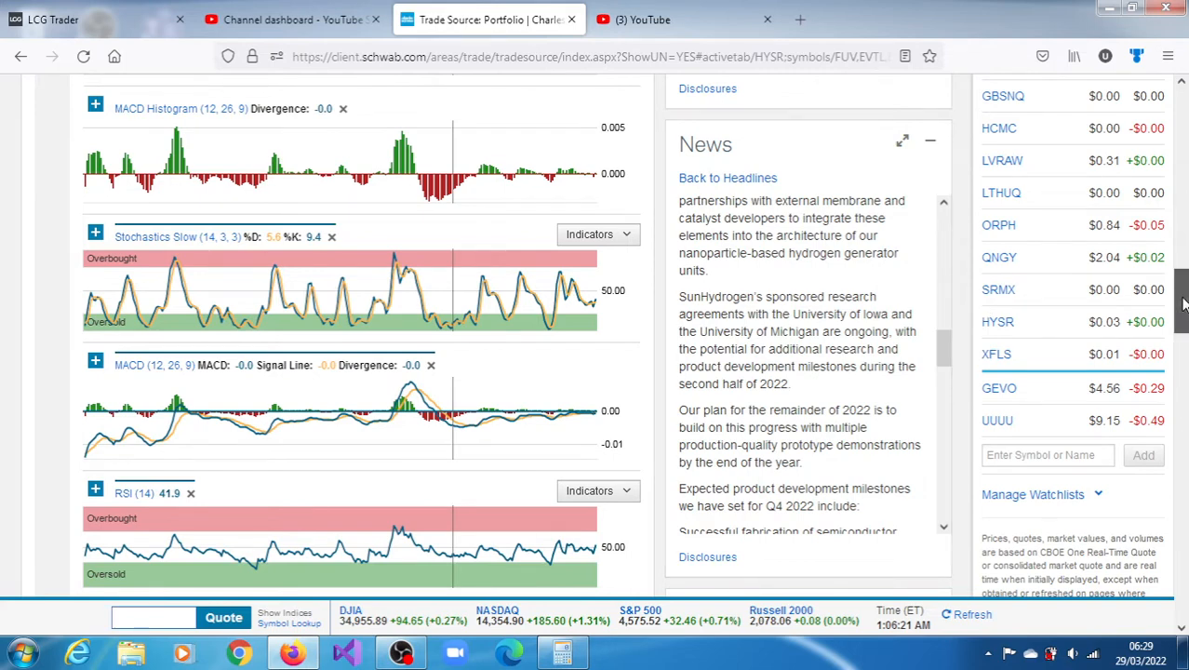
Step: Scroll to the OBV and Momentum indicator panels beside the Short Interest section
scroll("down", 3)
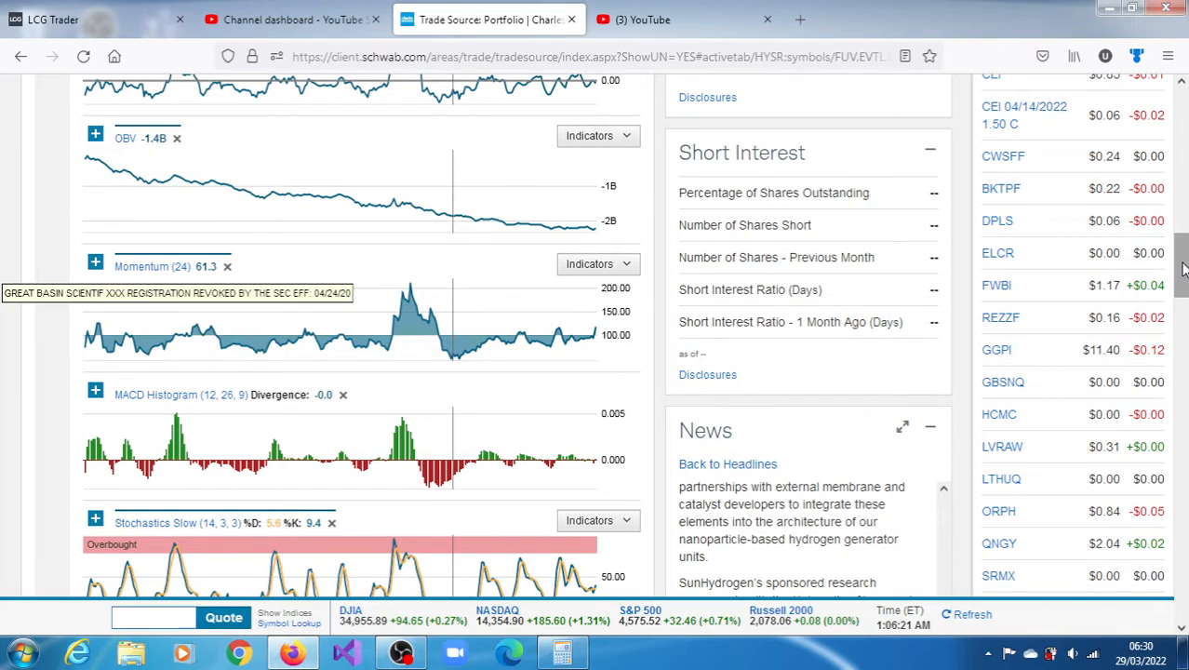
scroll("down", 3)
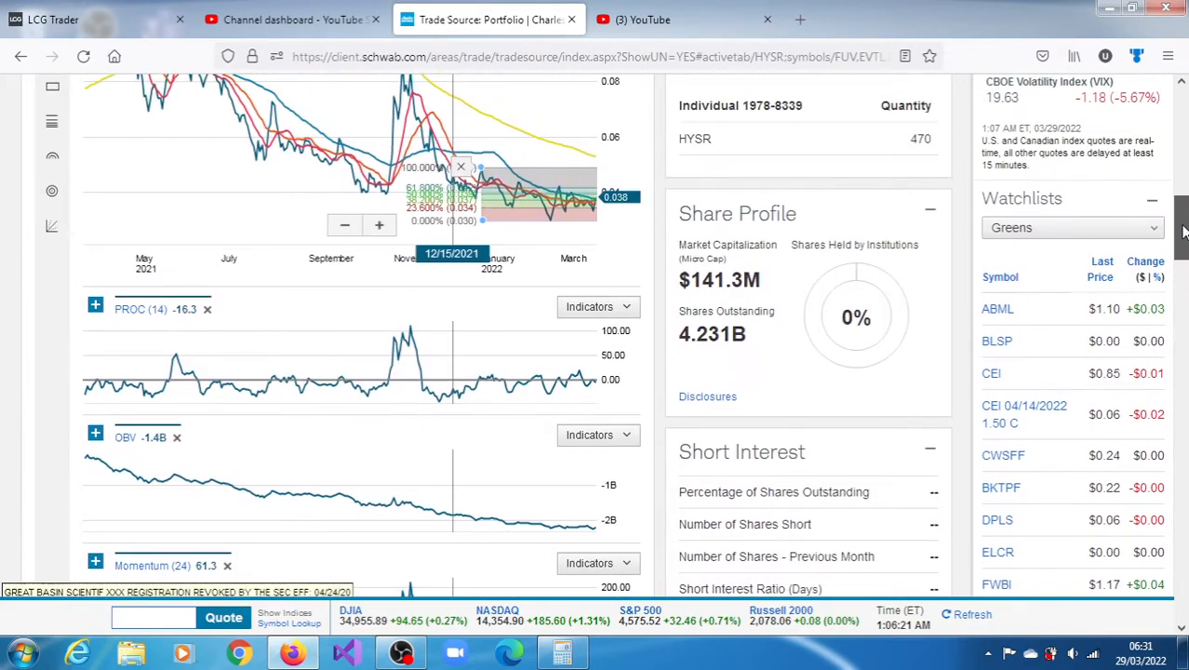
scroll("down", 3)
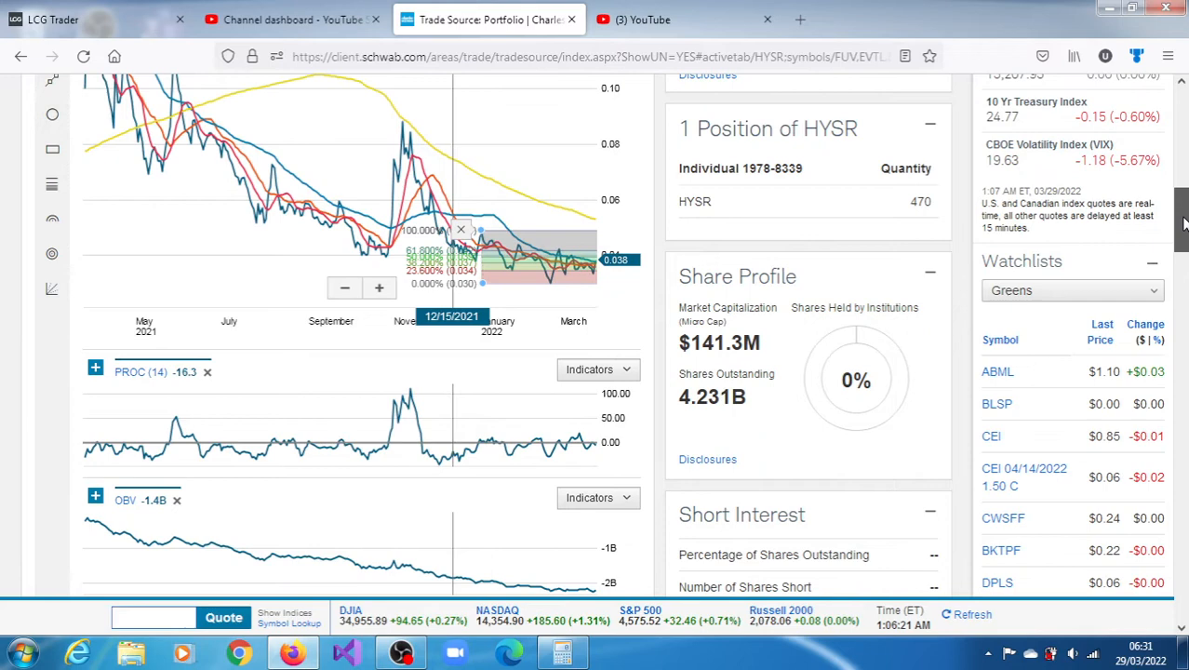
mouse_move(753, 257)
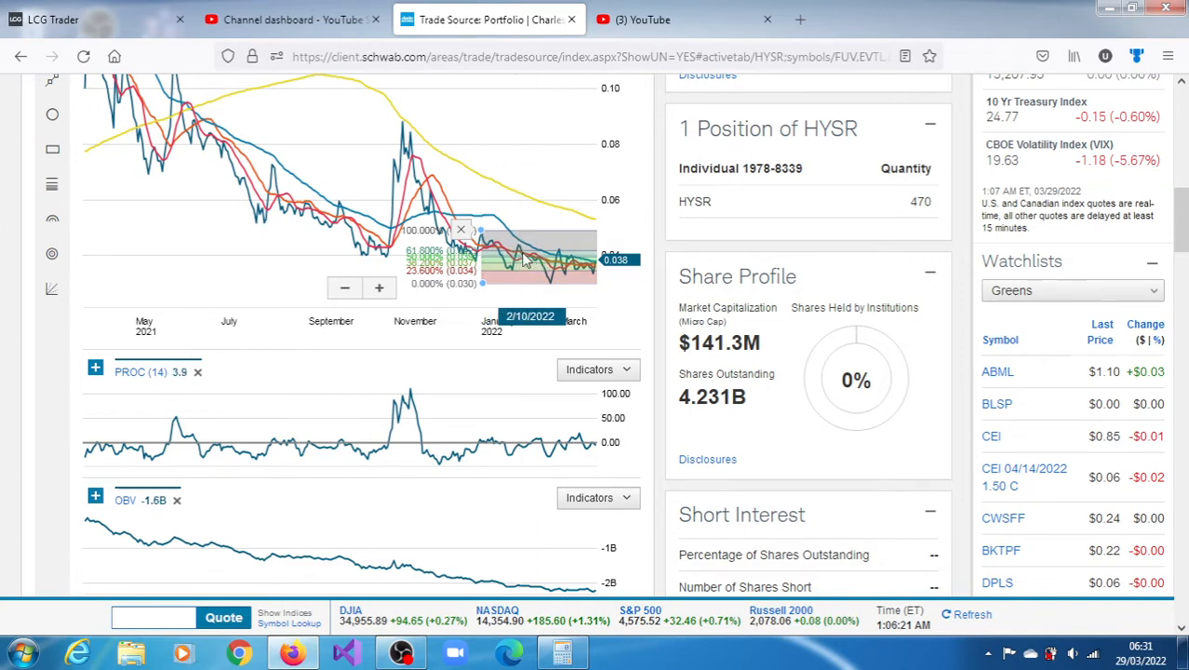
mouse_move(516, 247)
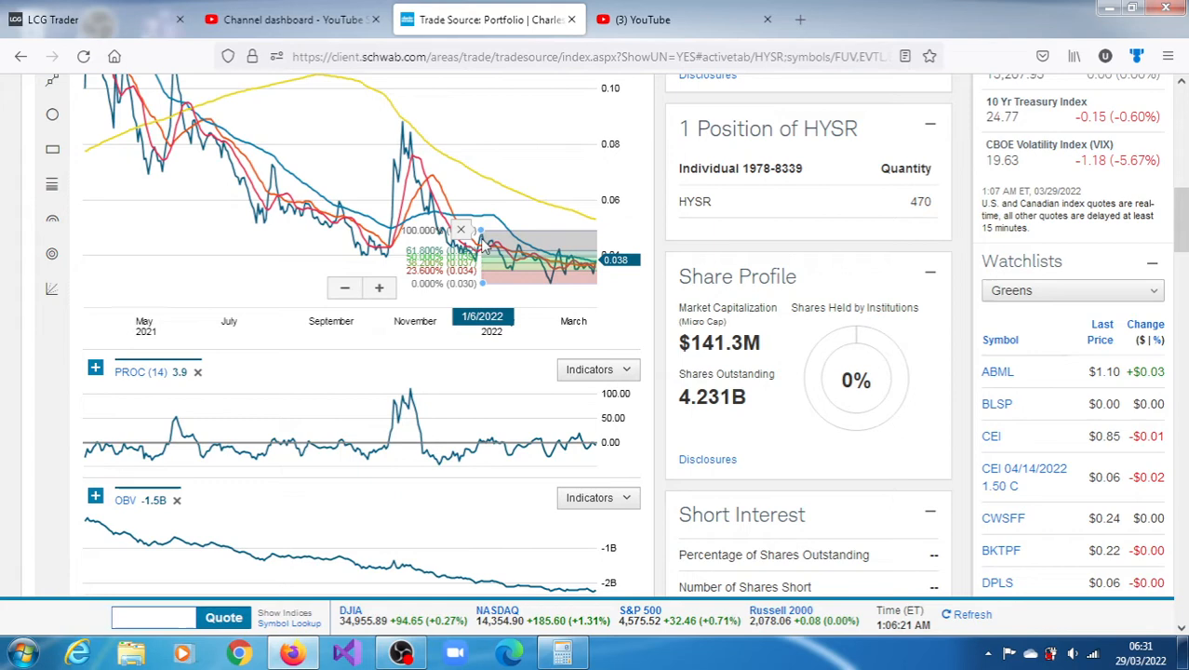
mouse_move(487, 245)
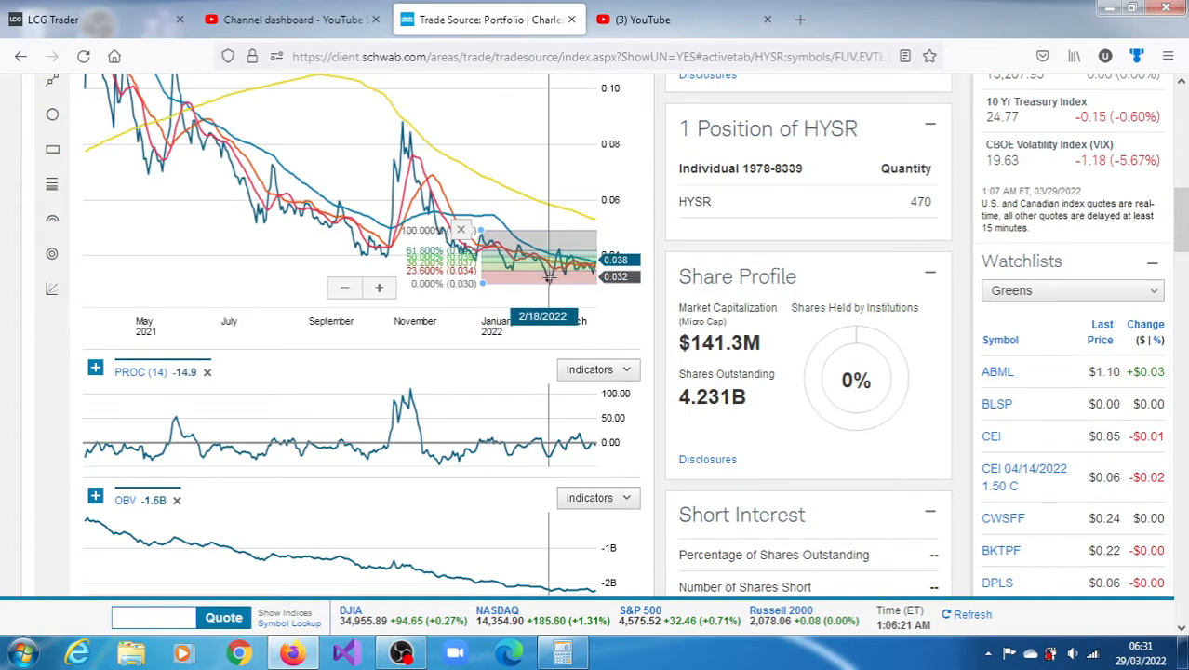
mouse_move(575, 272)
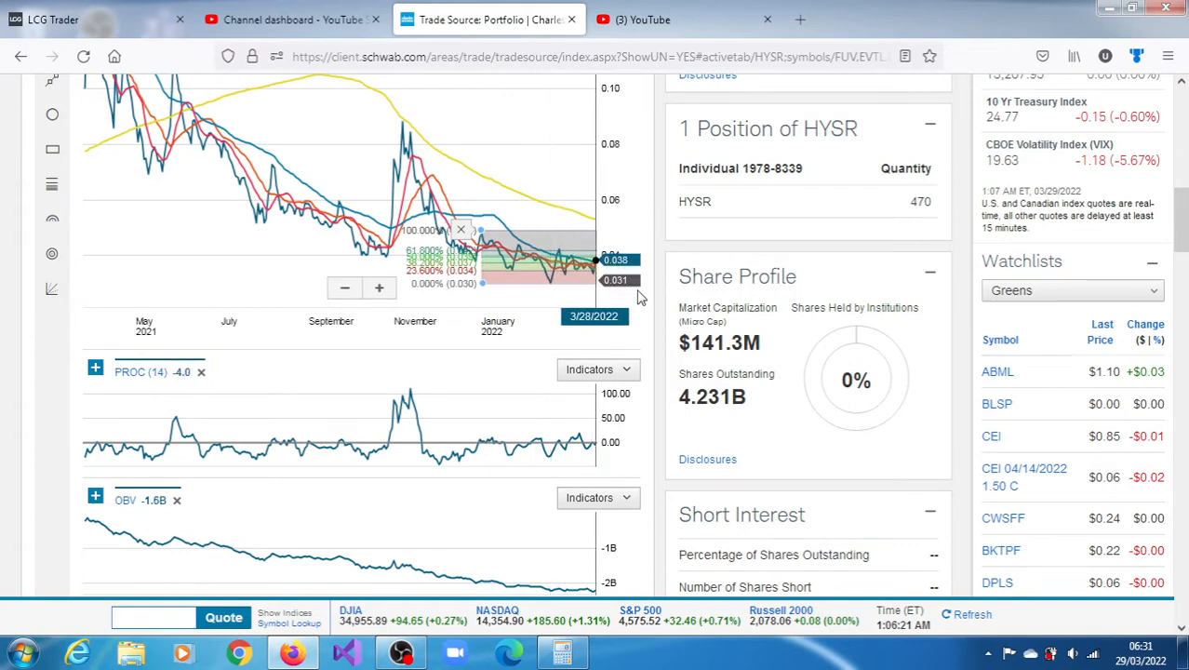
mouse_move(647, 300)
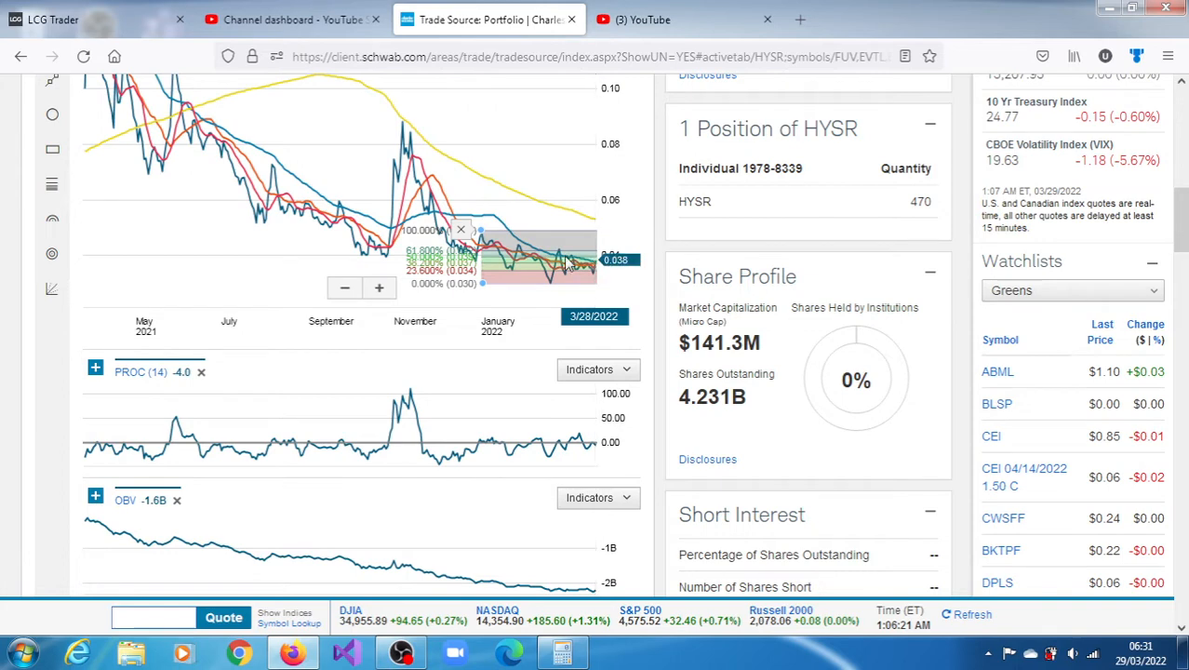
mouse_move(586, 265)
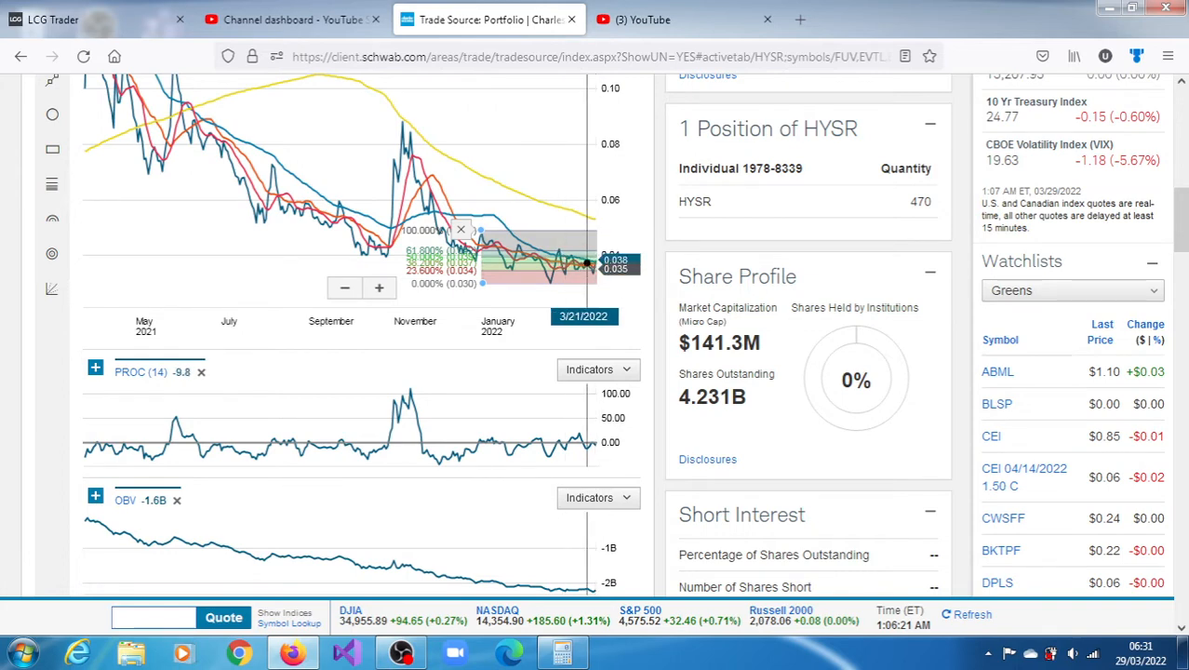
mouse_move(593, 264)
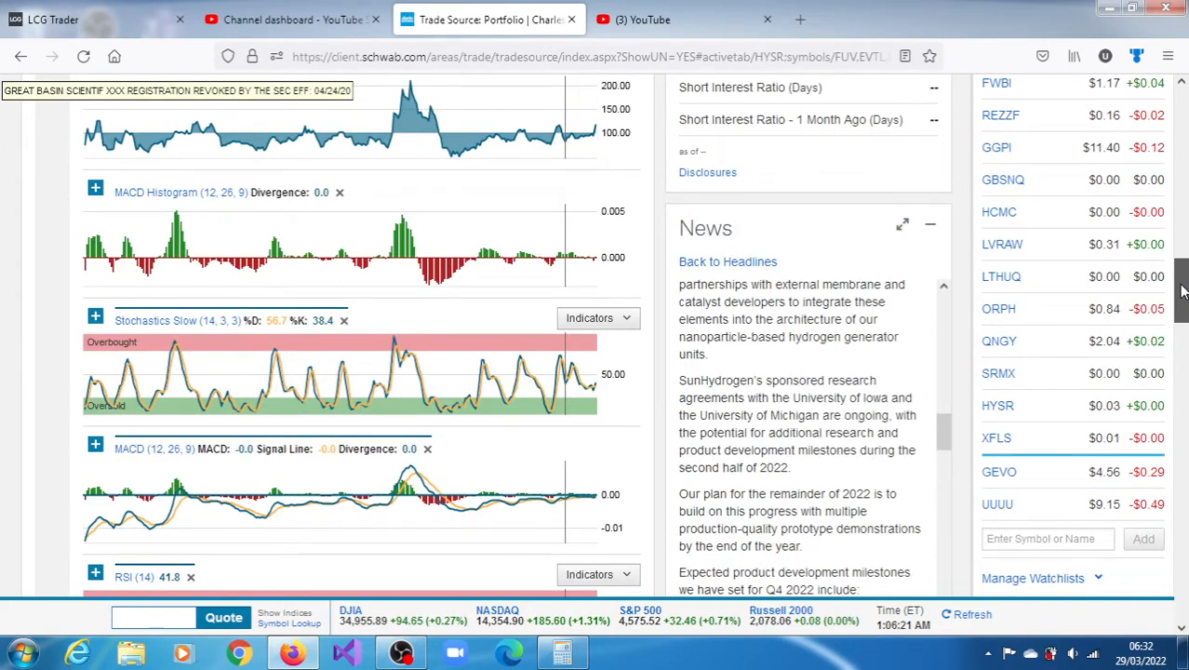
Step: Scroll down through the RSI, Accumulation/Distribution and Volume indicator panels
scroll("down", 3)
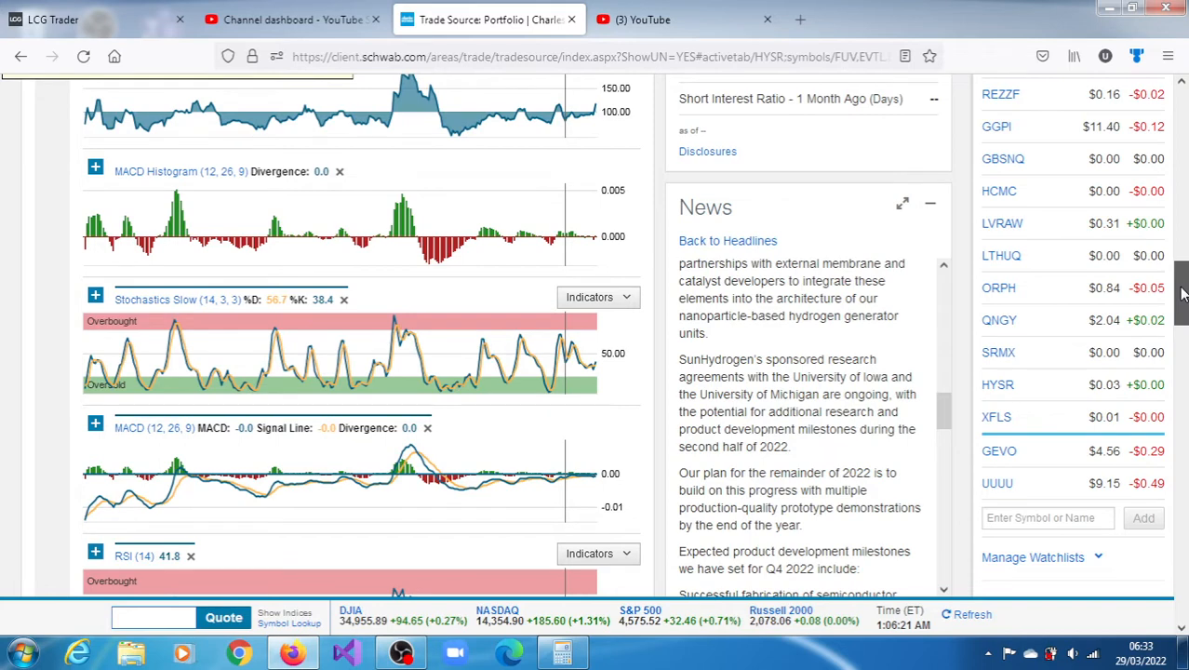
scroll("down", 3)
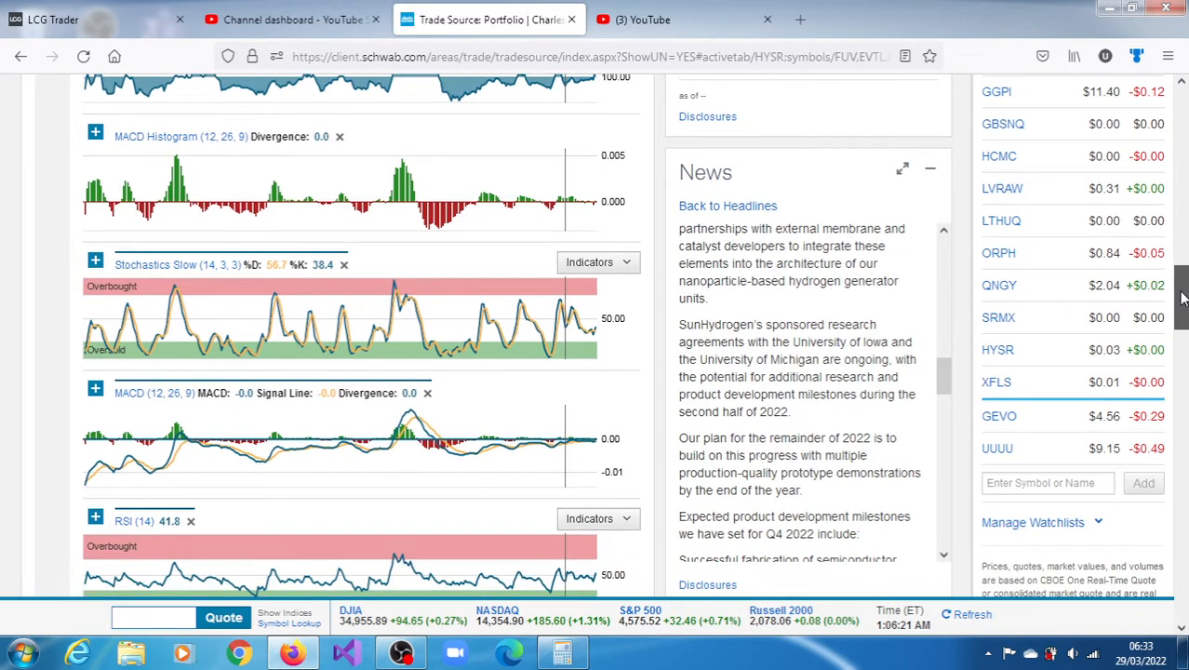
scroll("down", 3)
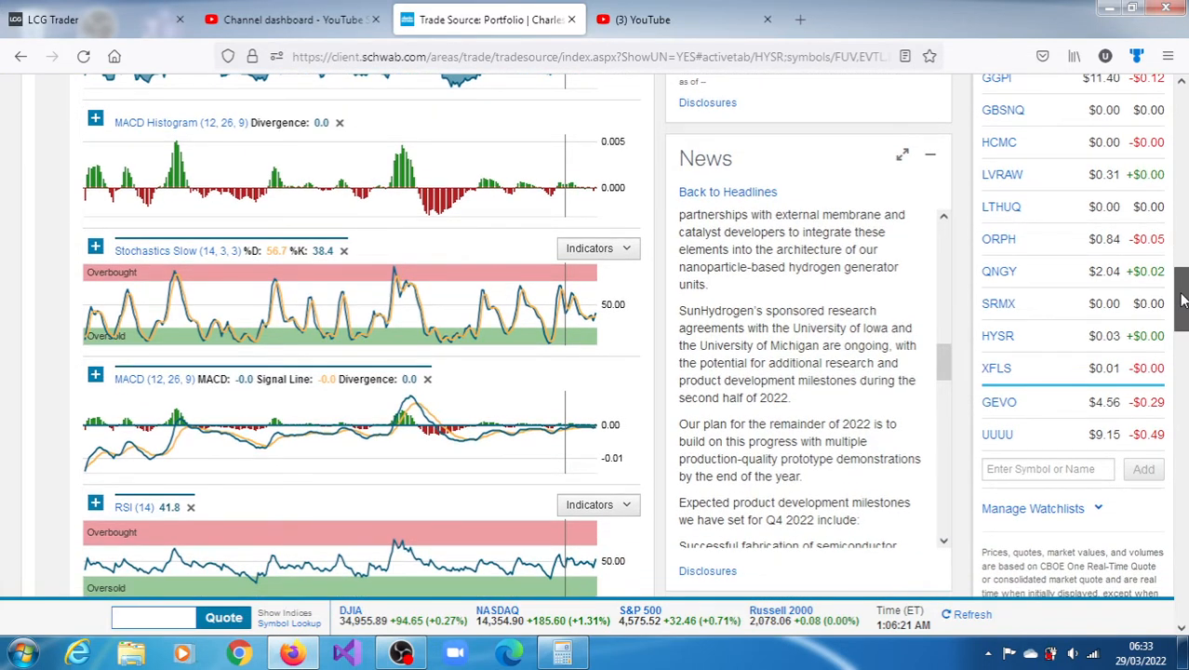
scroll("down", 3)
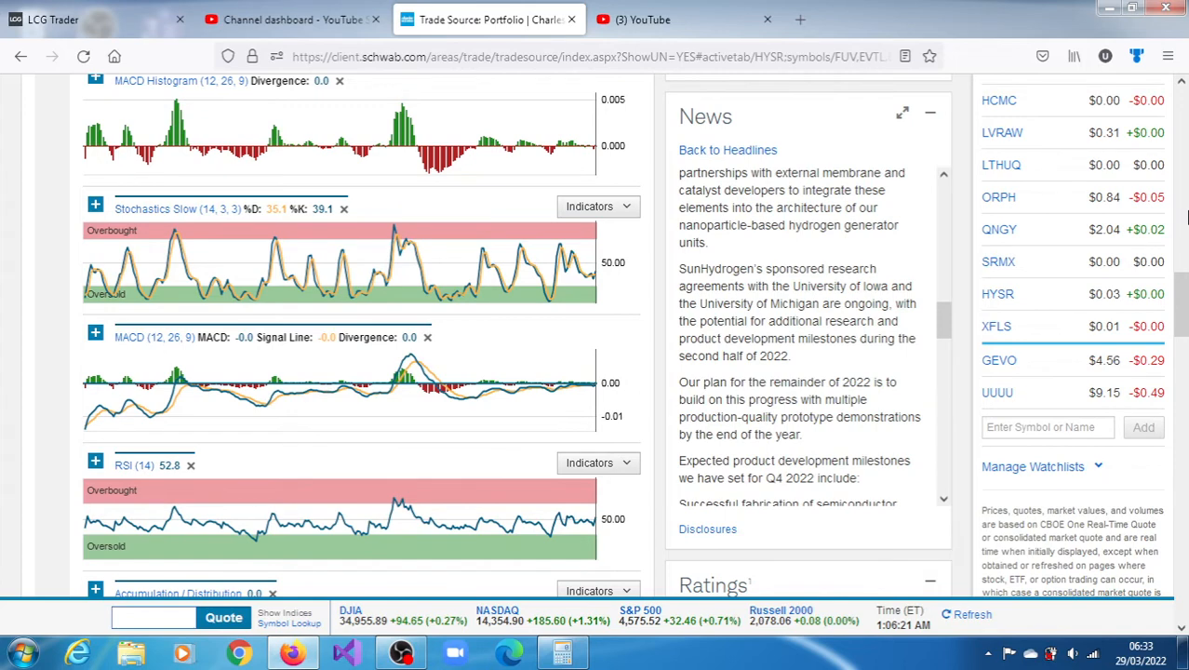
mouse_move(1181, 298)
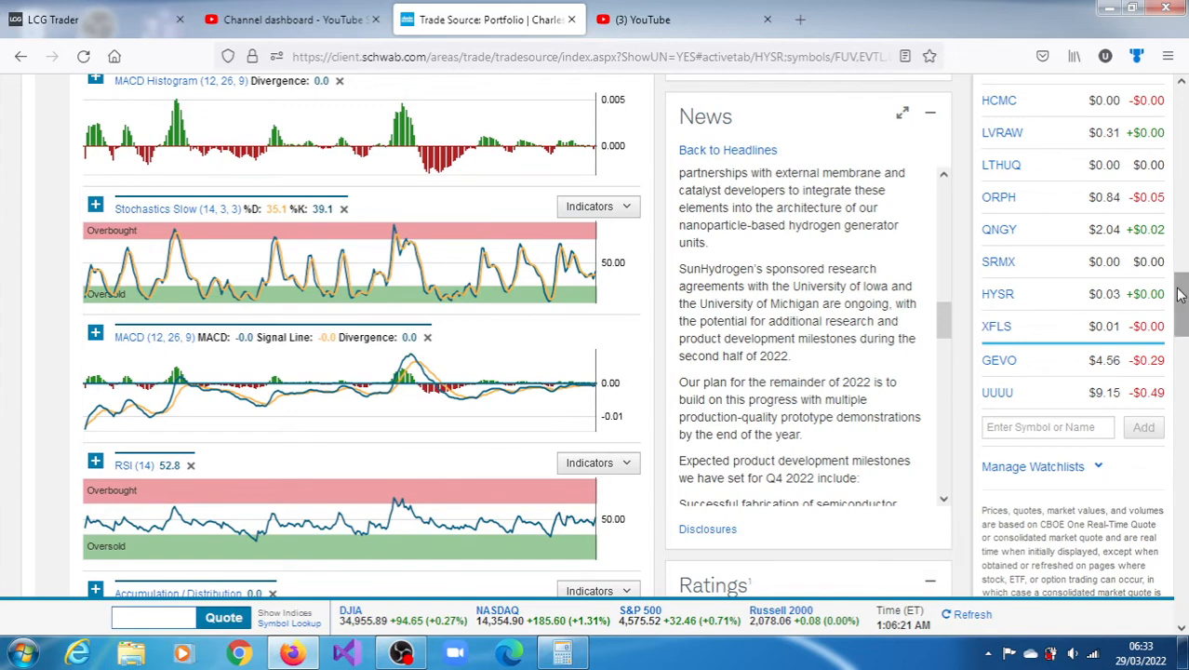
scroll("down", 3)
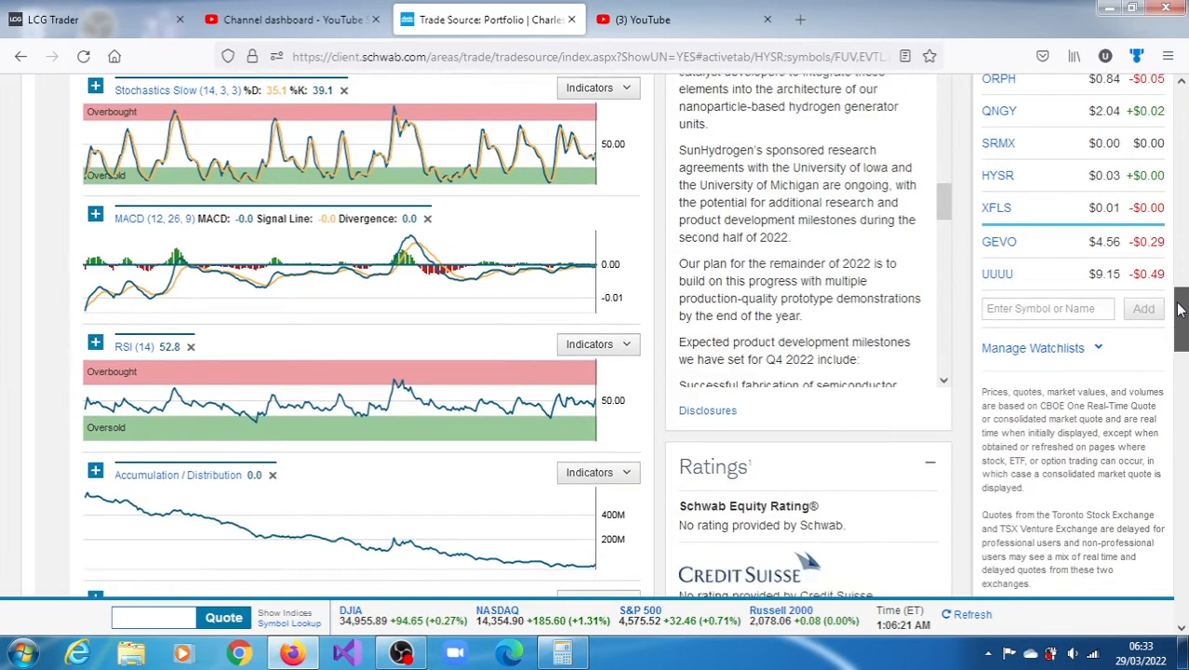
scroll("down", 3)
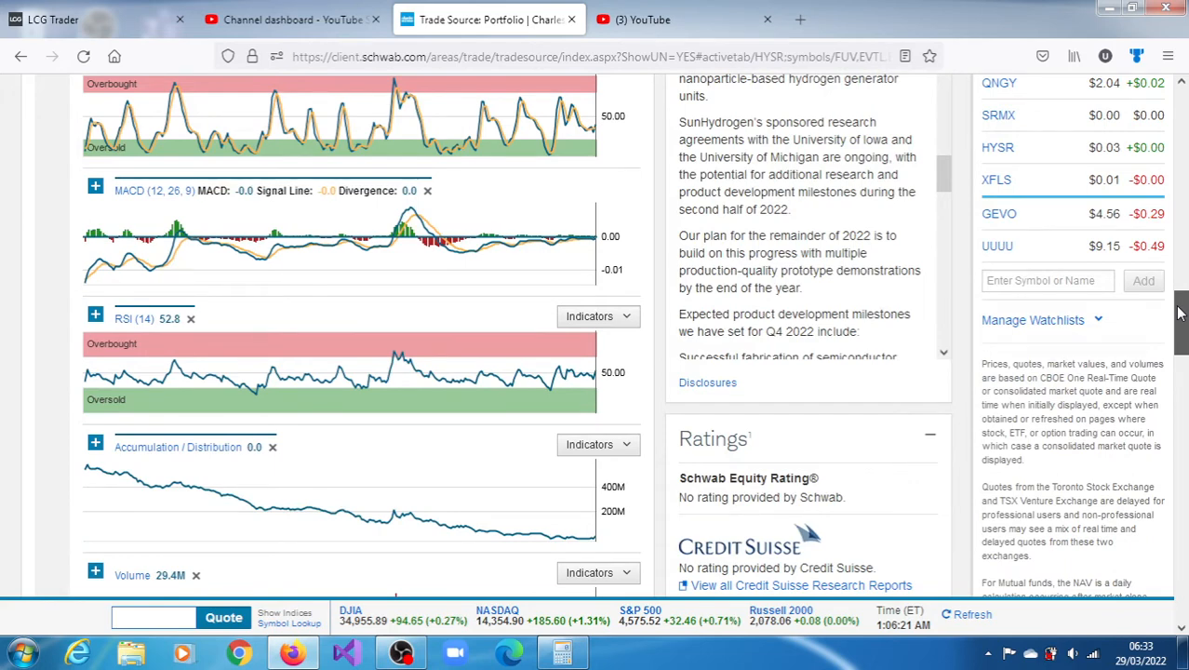
Step: Continue through Ratings and Technicals, then return to the one-year chart and 50-day crossover alert
scroll("down", 3)
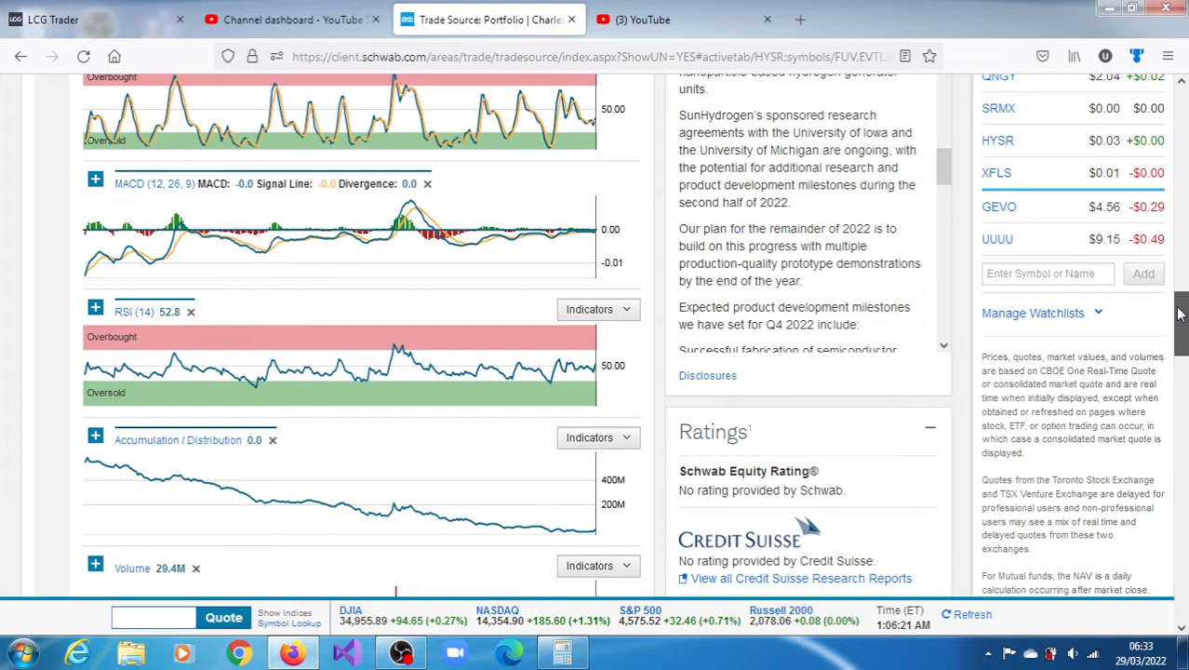
scroll("down", 3)
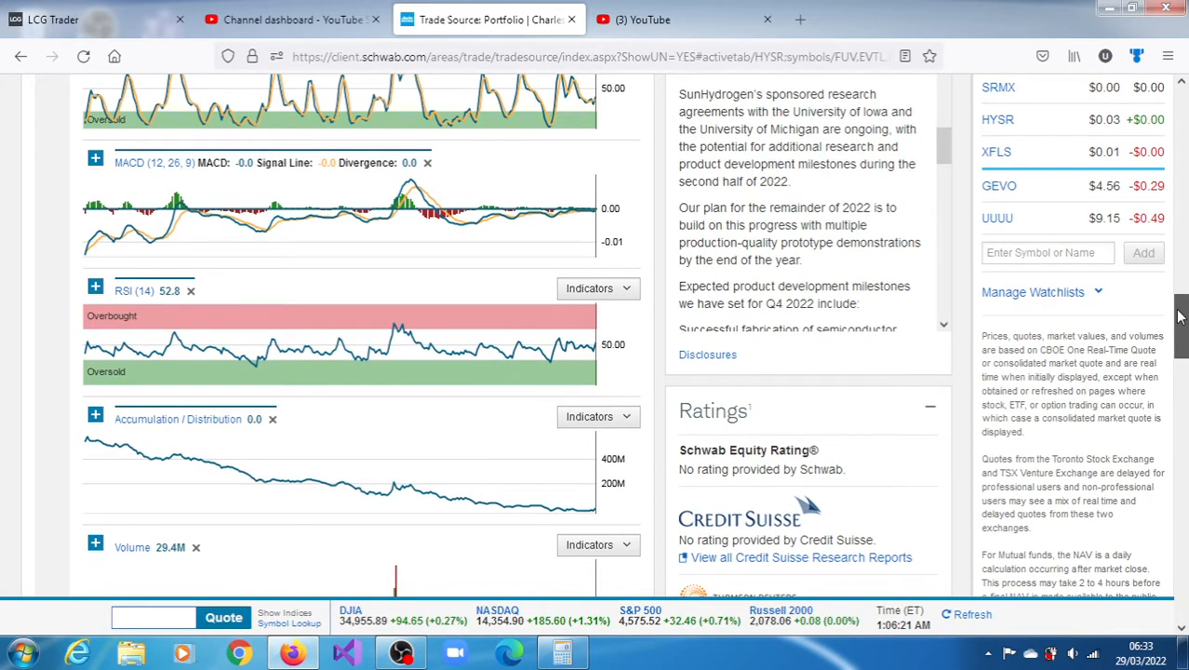
scroll("down", 3)
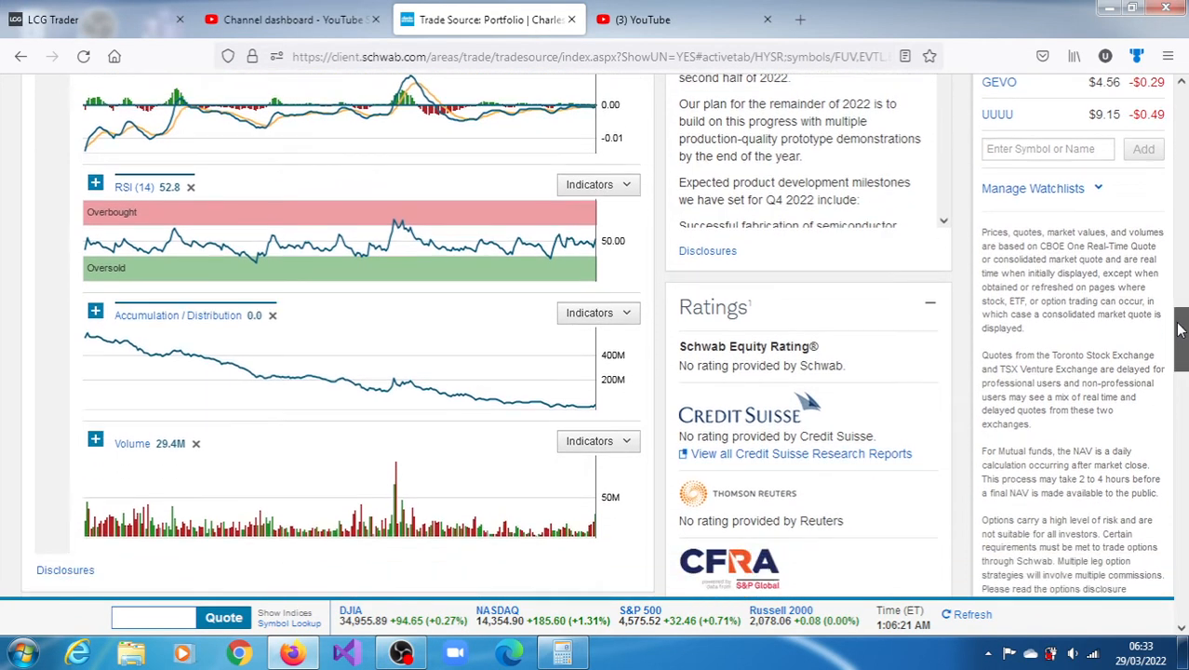
scroll("down", 3)
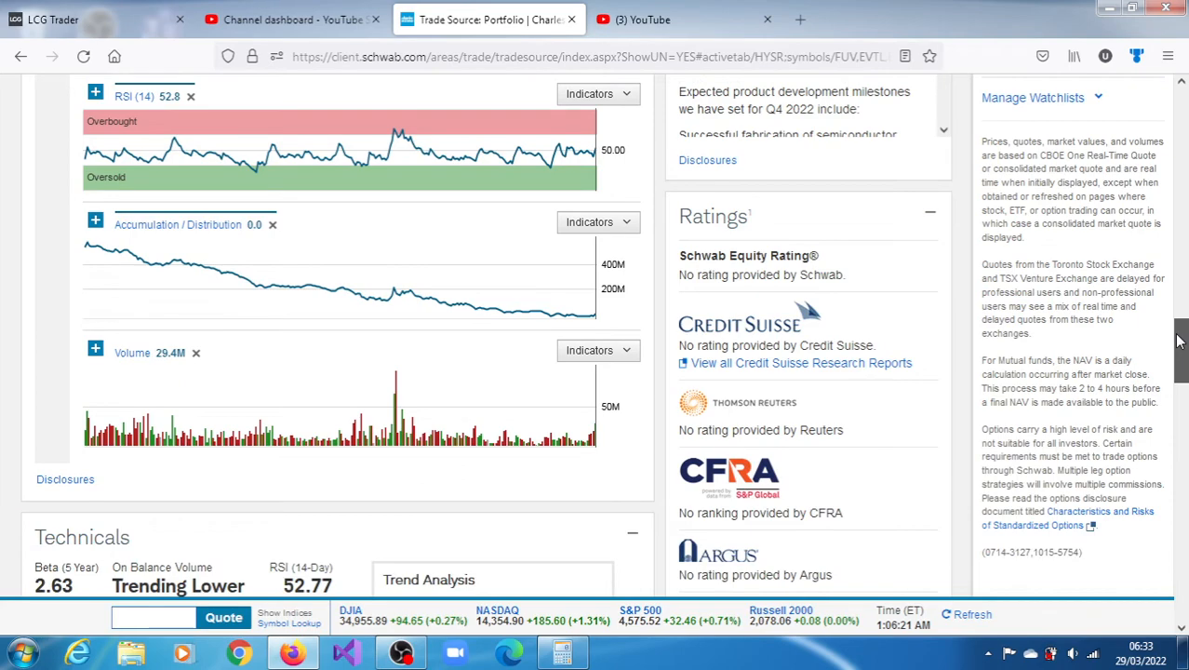
scroll("down", 3)
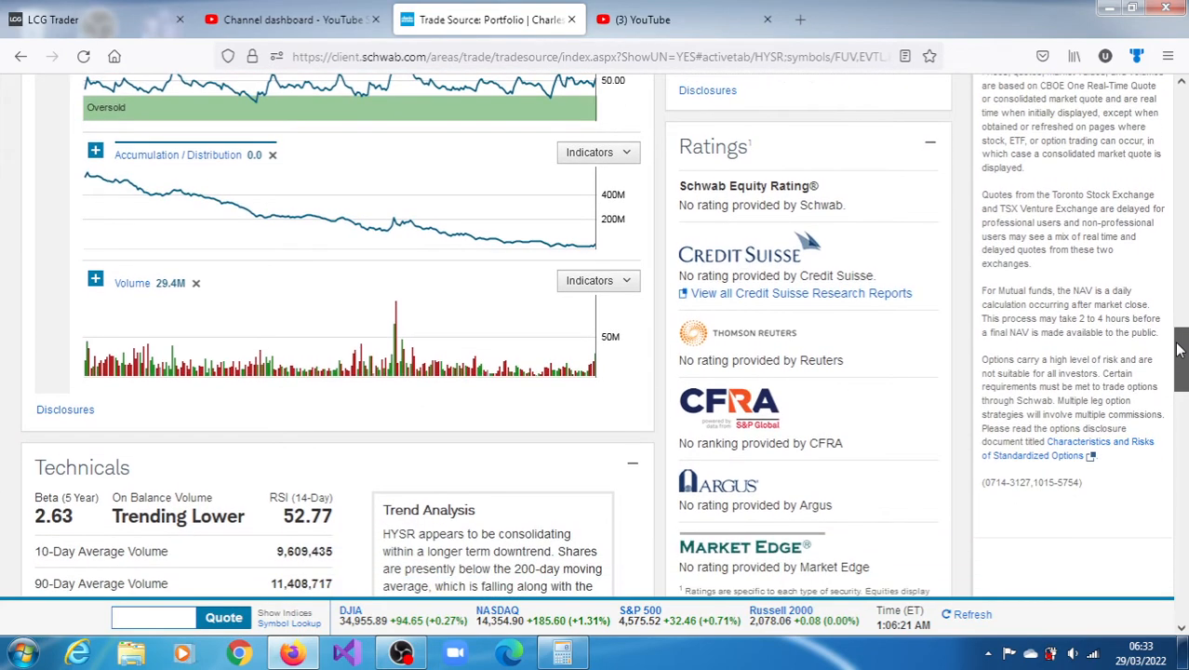
scroll("down", 3)
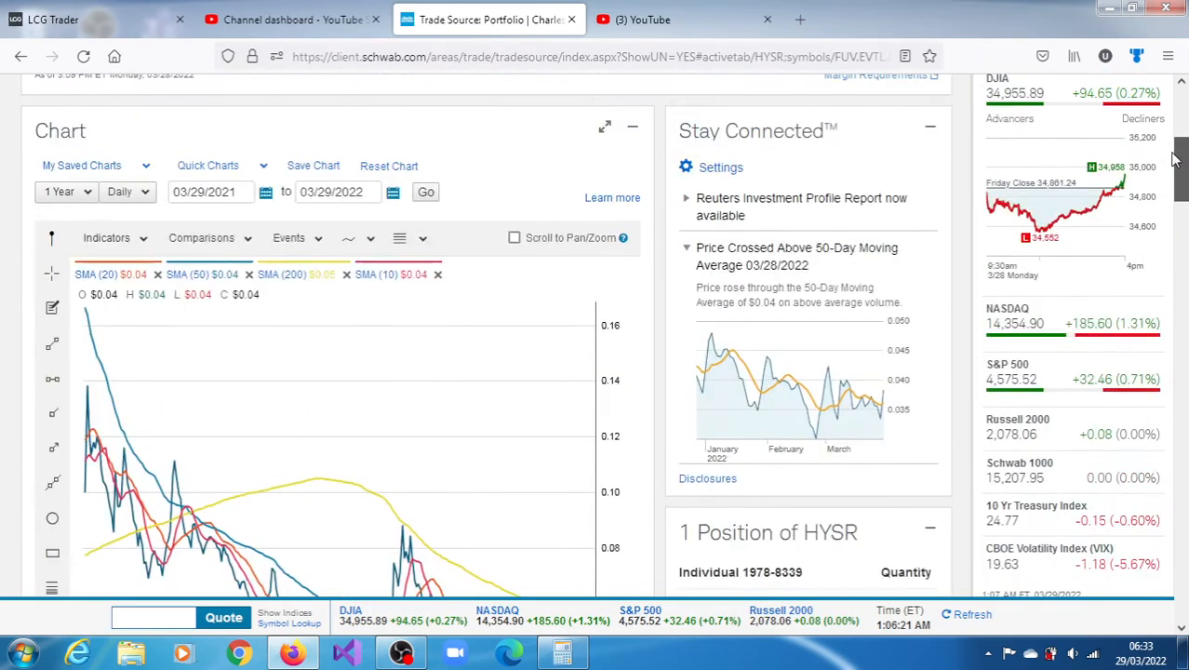
Step: Scroll down to the HYSR Technicals section with averages, volatility and the Trend Analysis summary
scroll("down", 3)
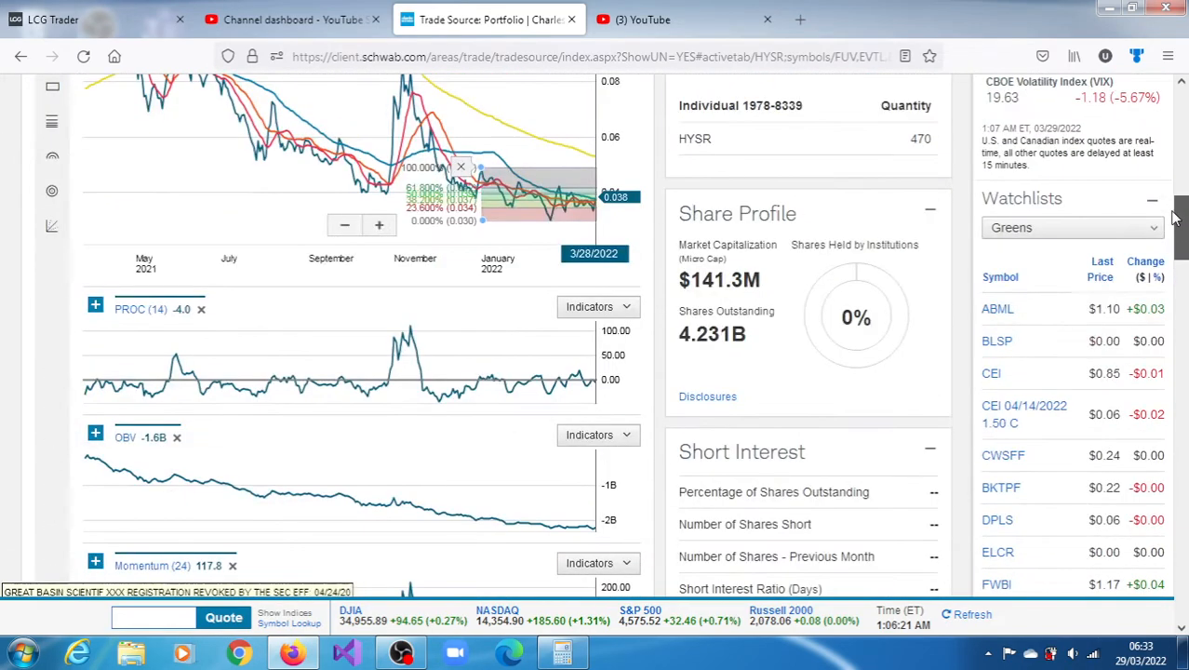
scroll("down", 3)
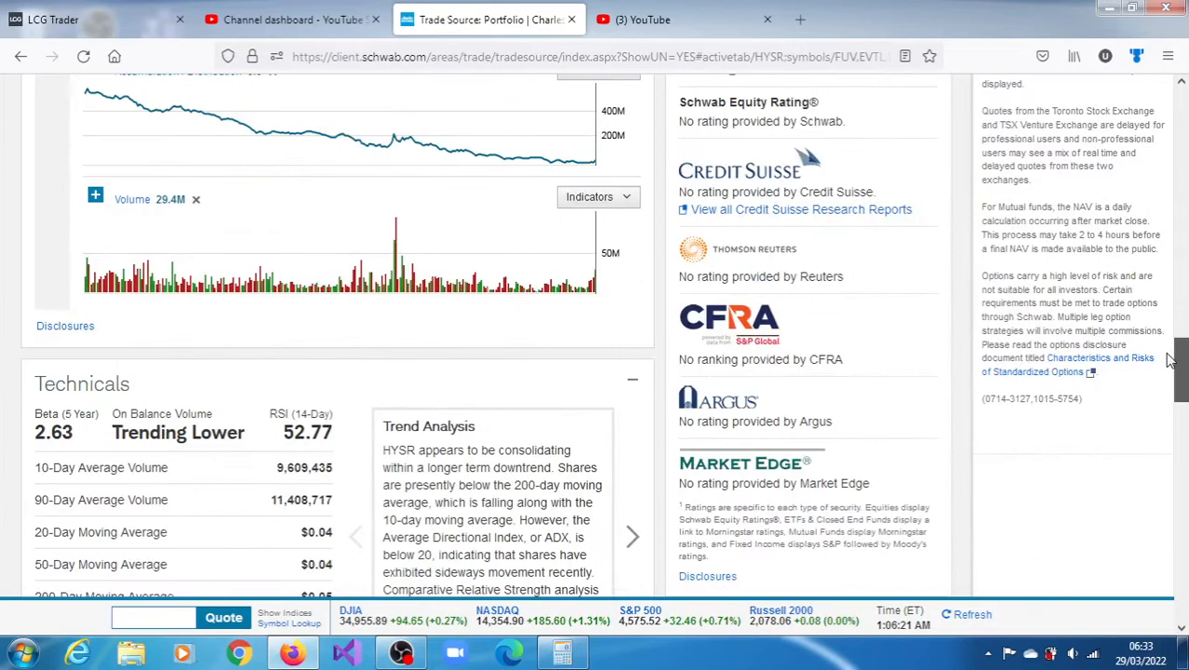
scroll("down", 3)
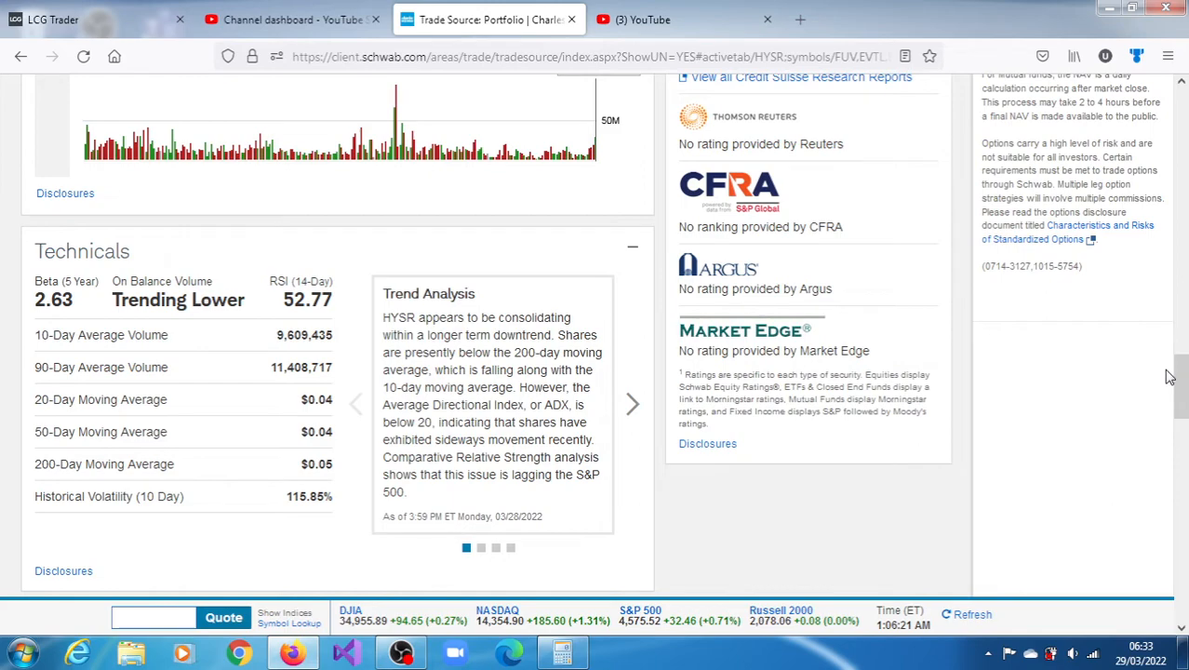
mouse_move(1177, 382)
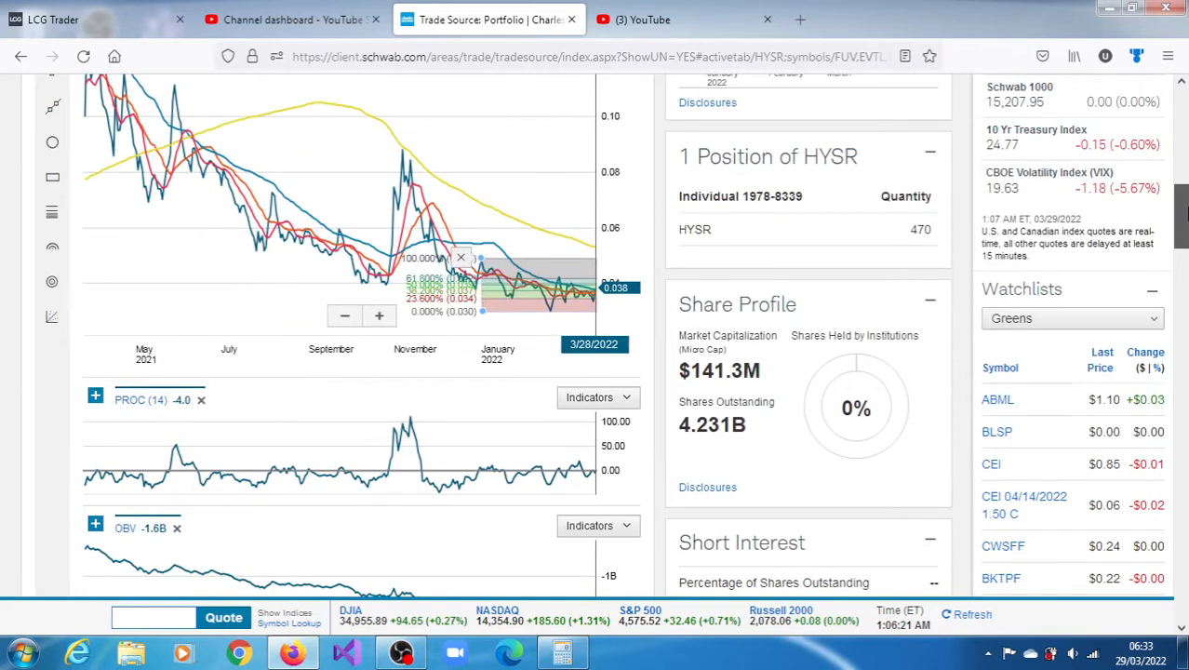
mouse_move(633, 335)
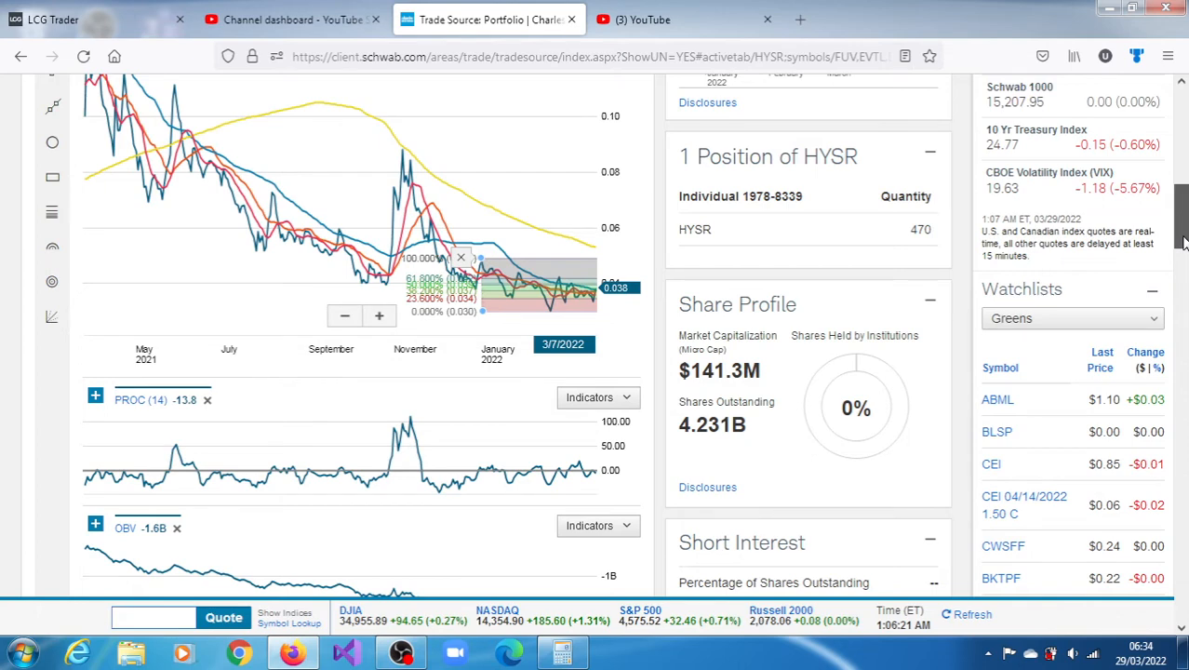
mouse_move(553, 321)
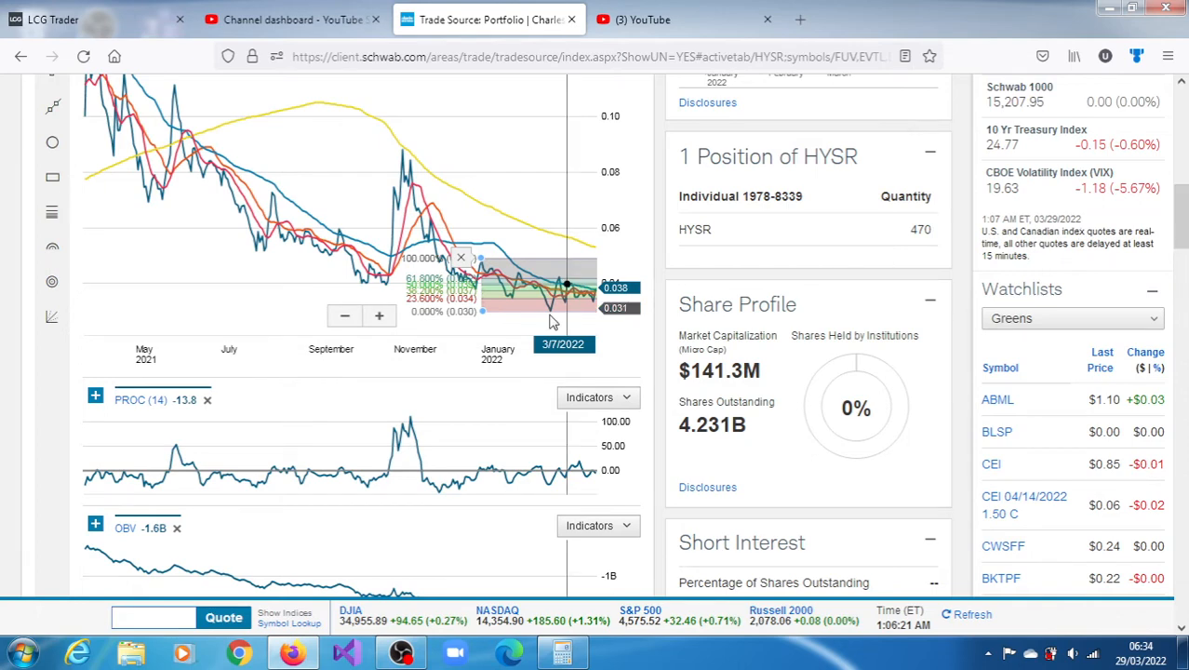
mouse_move(565, 302)
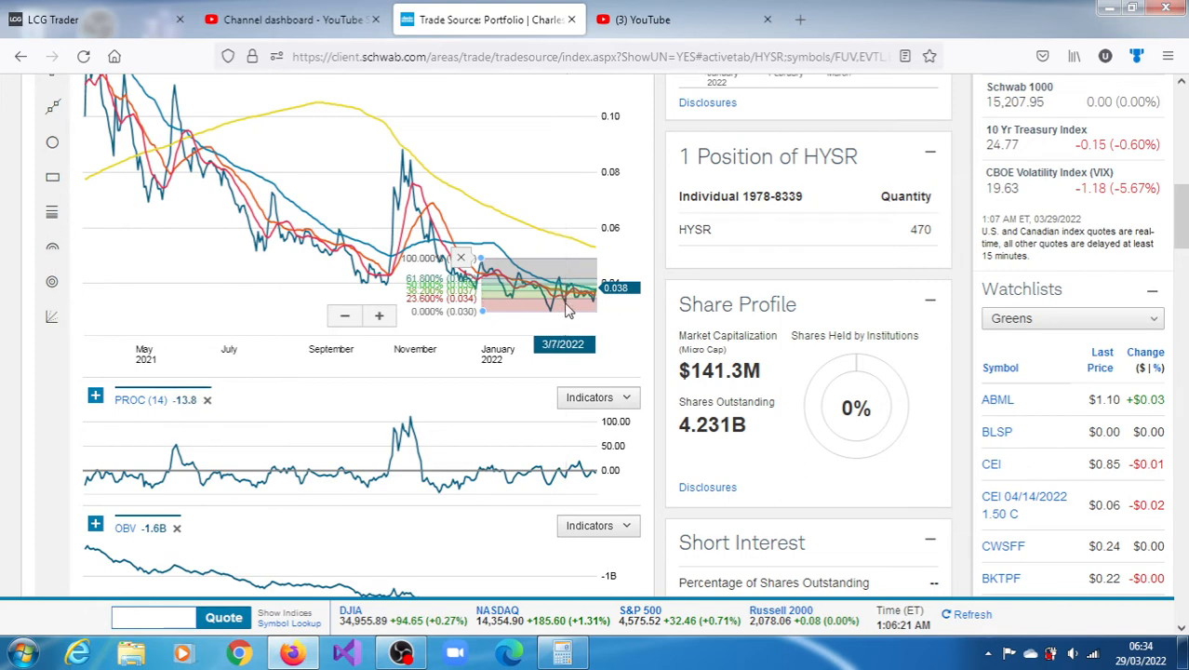
mouse_move(591, 293)
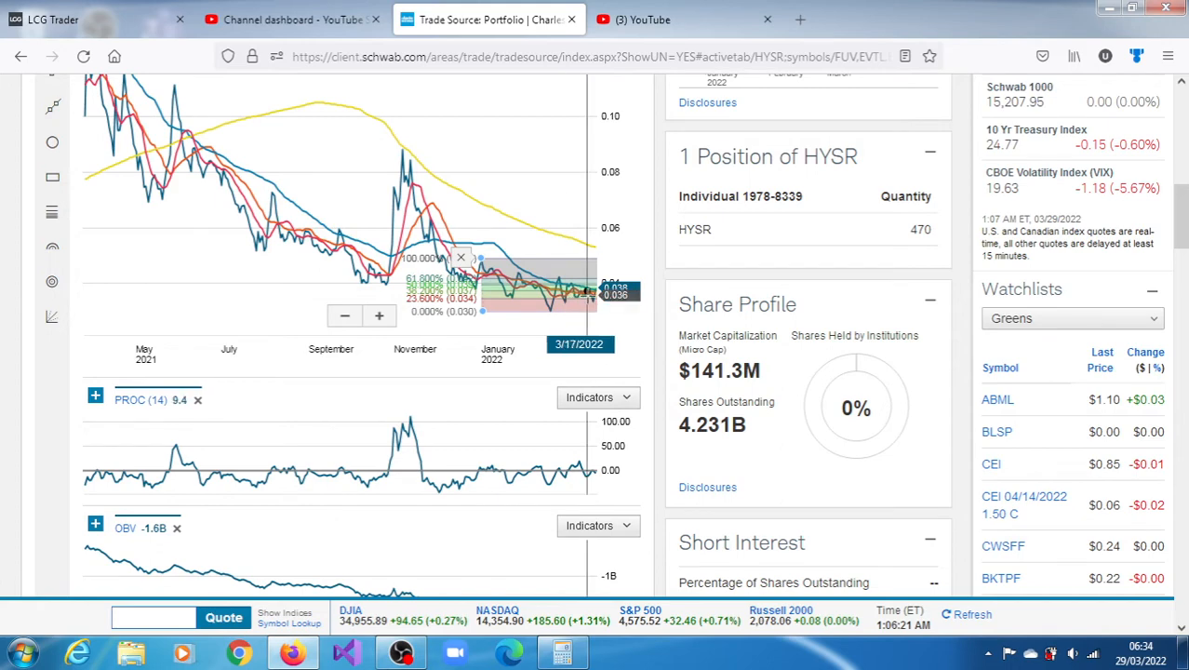
mouse_move(575, 286)
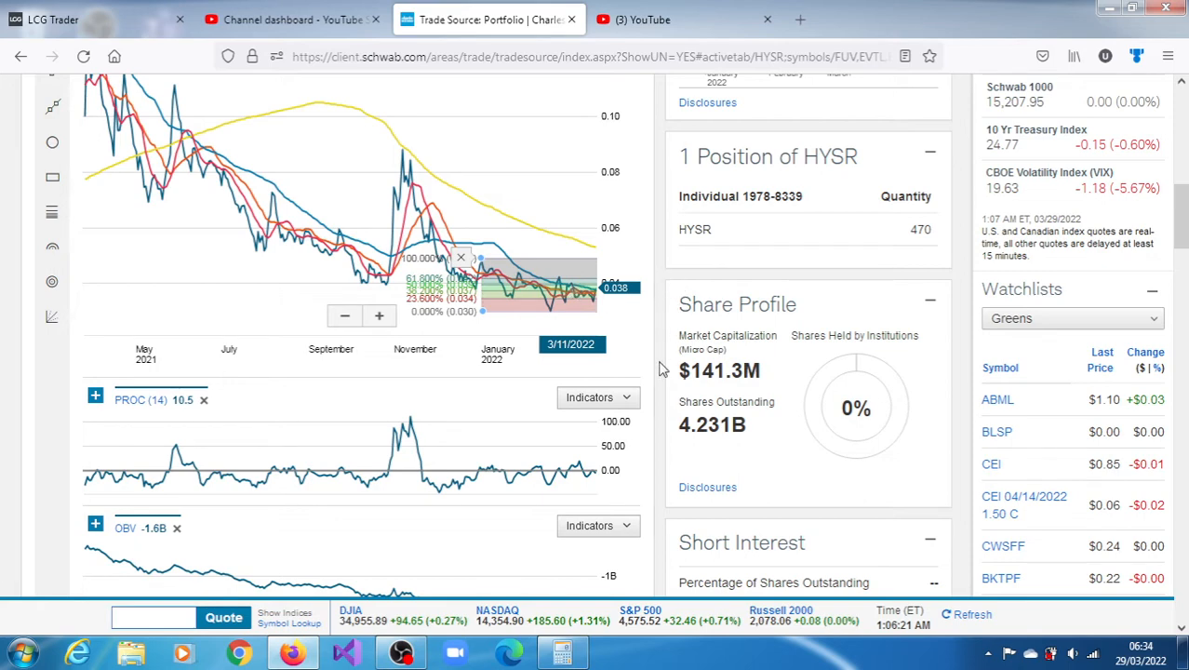
mouse_move(654, 349)
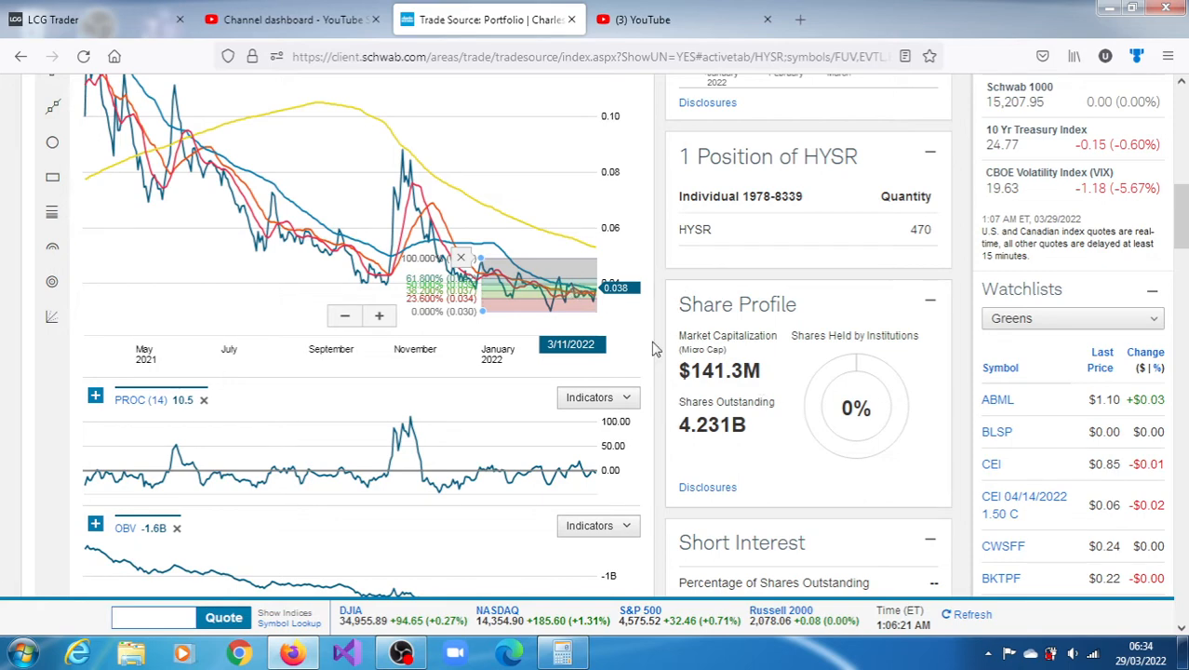
scroll("down", 3)
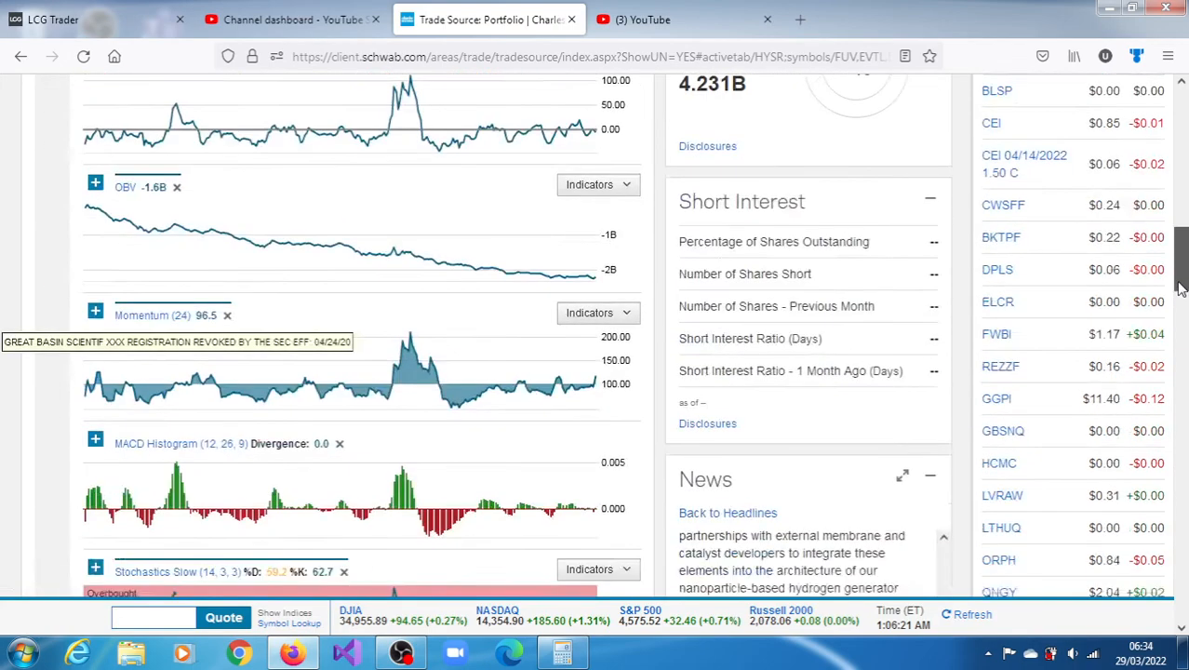
Step: Scroll past the indicator panes to Ratings and the Technicals summary with 115.85% volatility and Trend Analysis
scroll("down", 3)
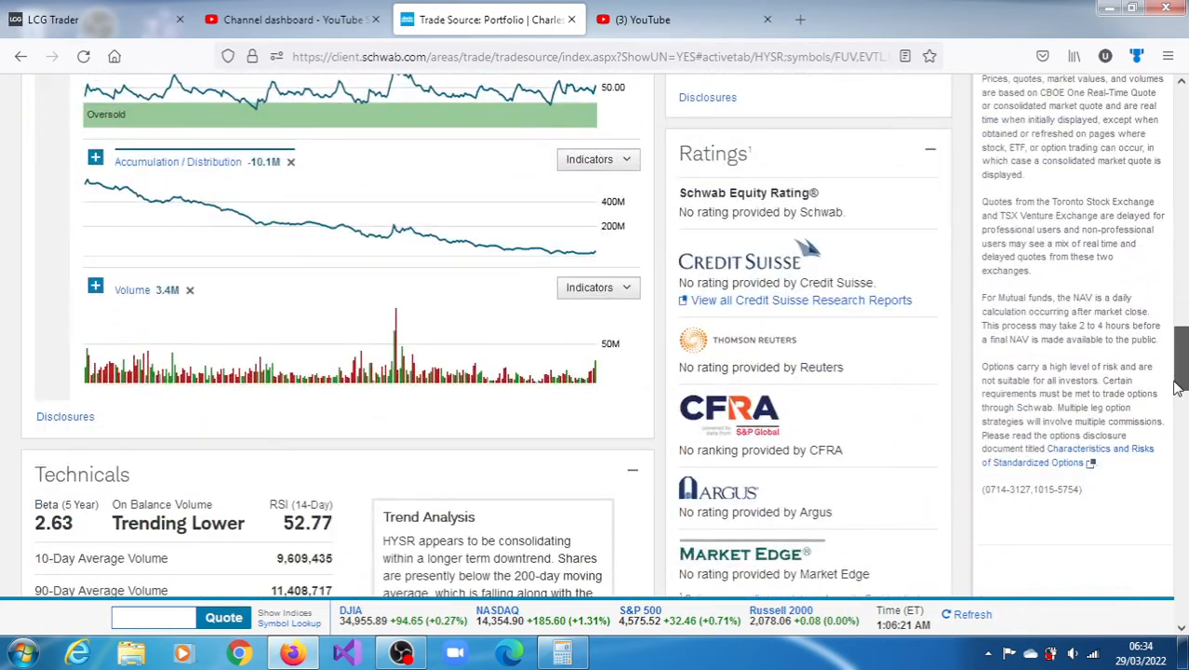
scroll("down", 3)
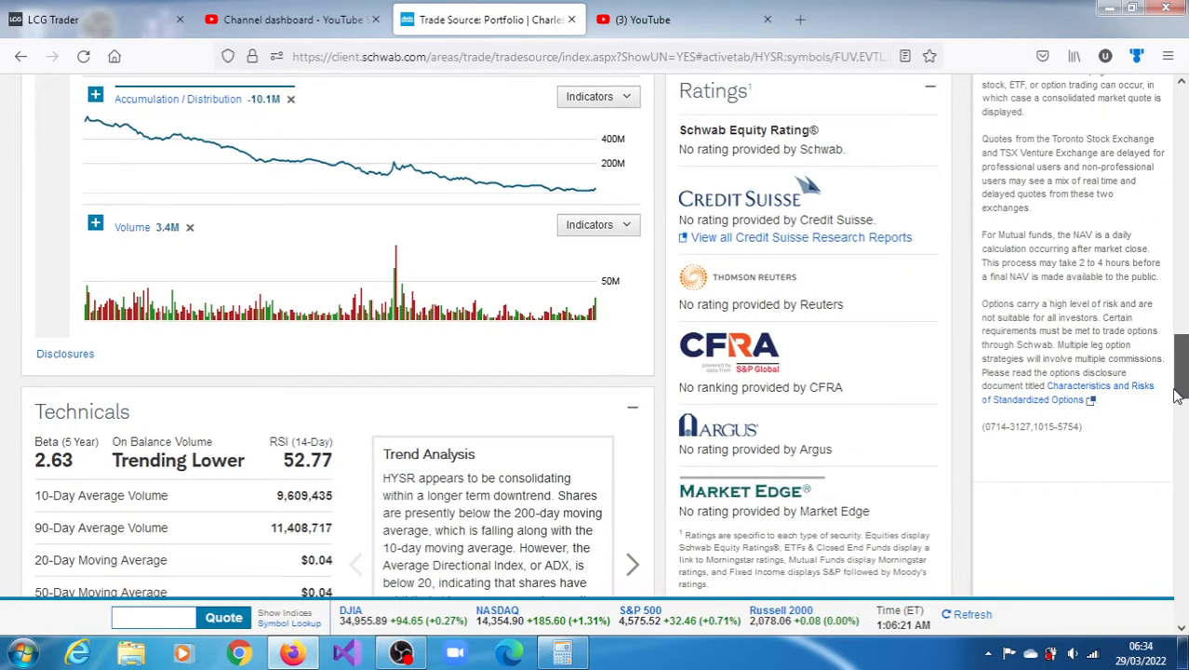
scroll("down", 3)
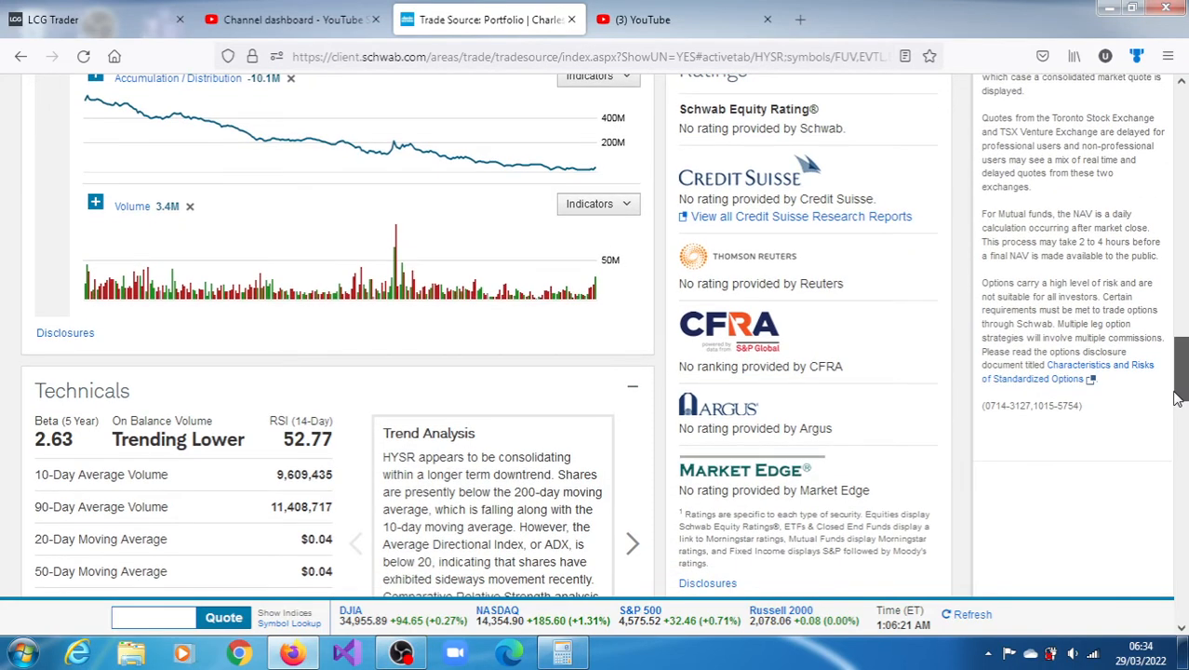
scroll("down", 3)
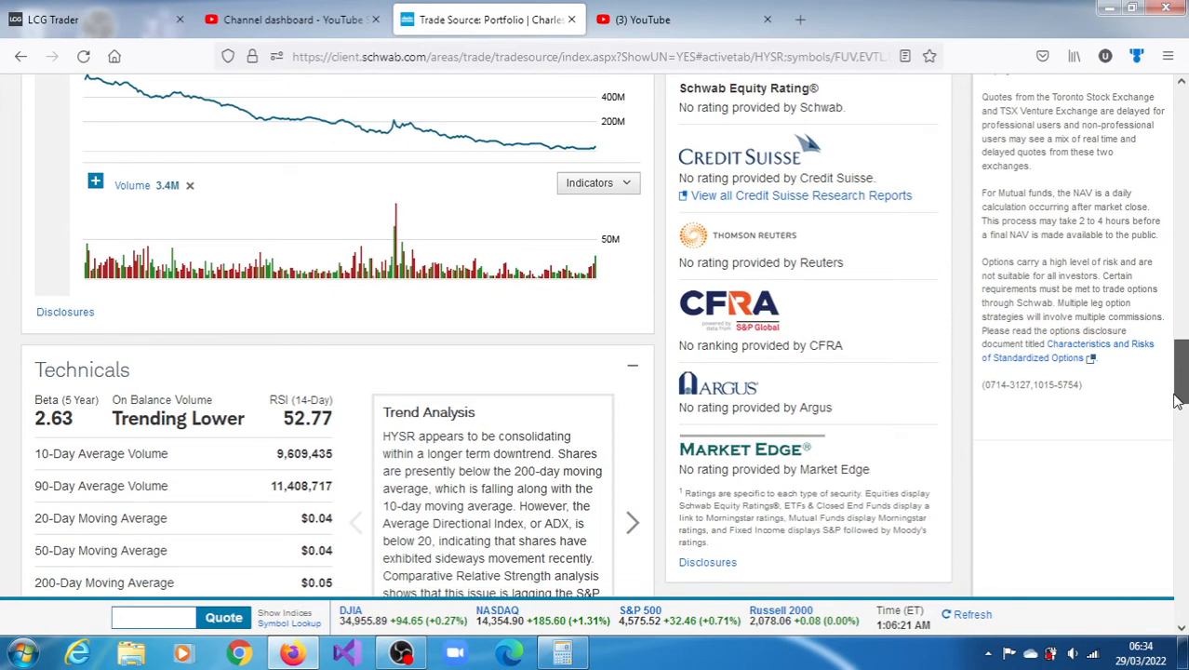
scroll("down", 3)
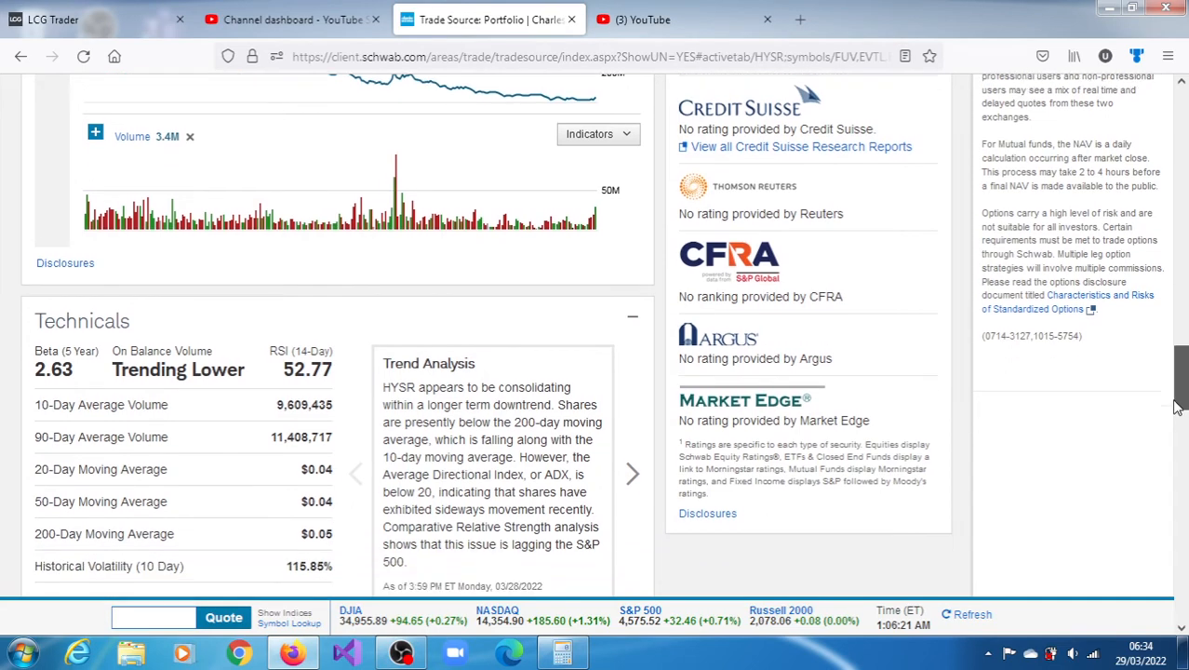
scroll("down", 3)
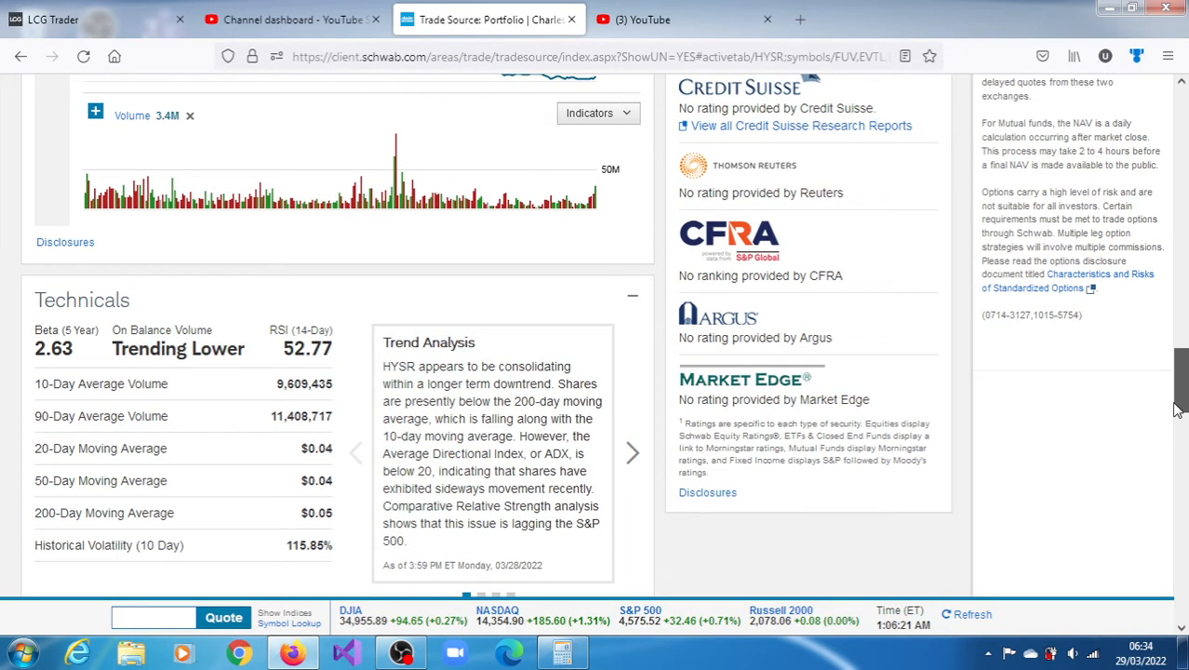
mouse_move(651, 418)
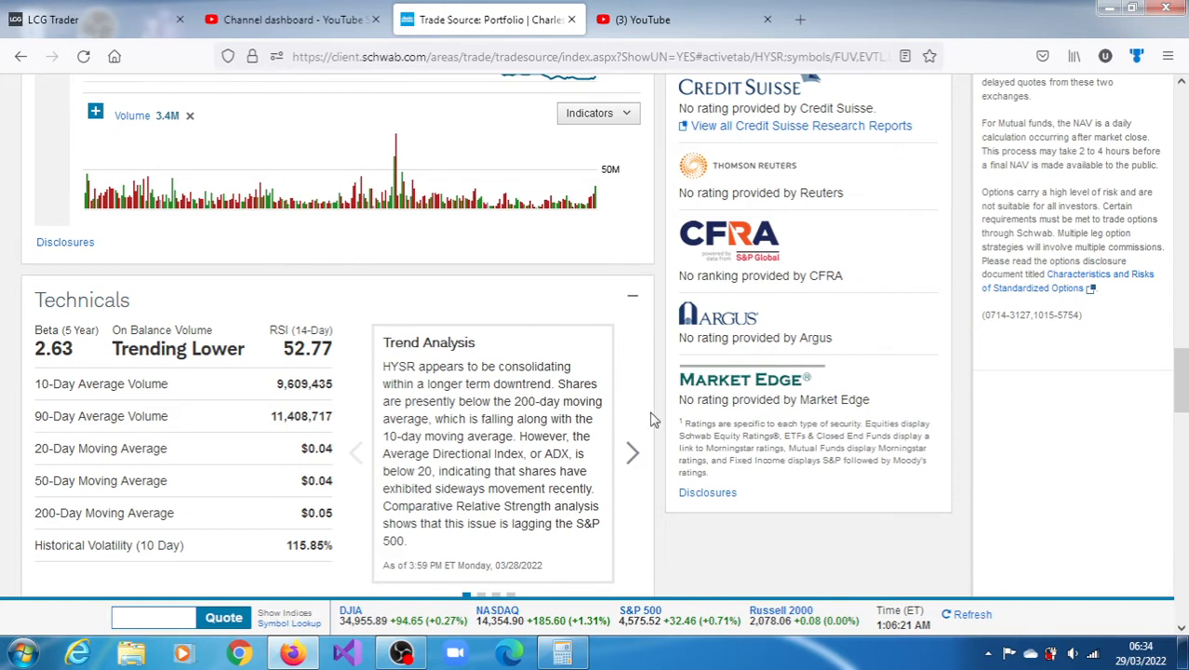
Step: Step the Technicals carousel forward to the Momentum analysis and the following one
left_click(633, 453)
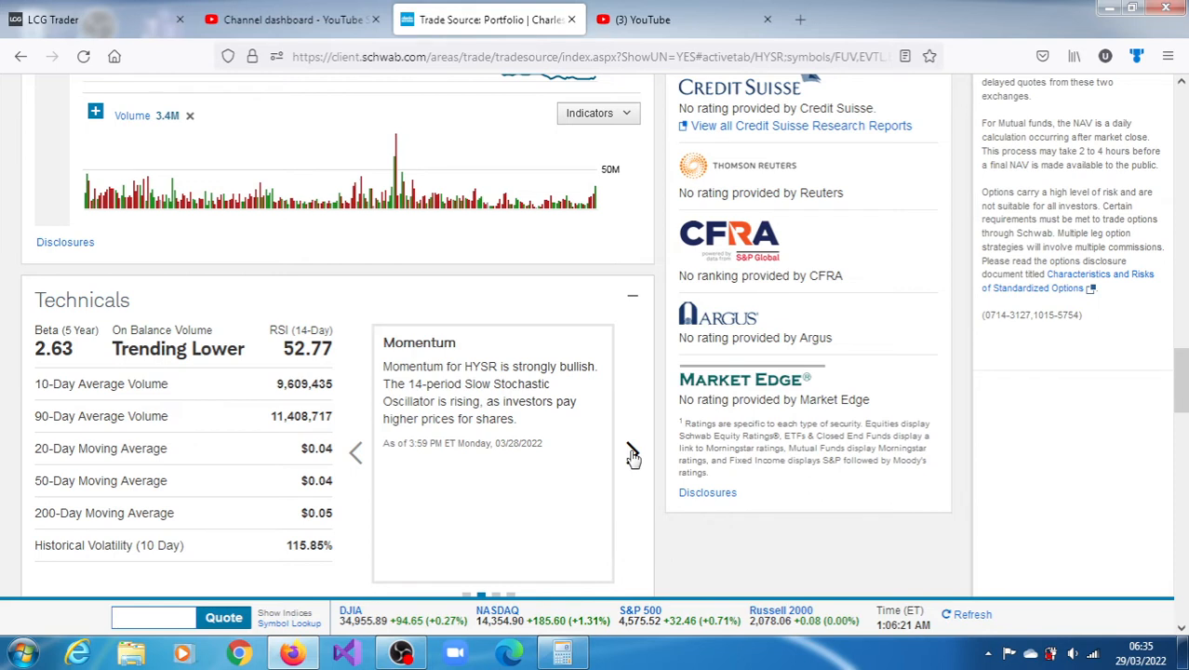
left_click(630, 452)
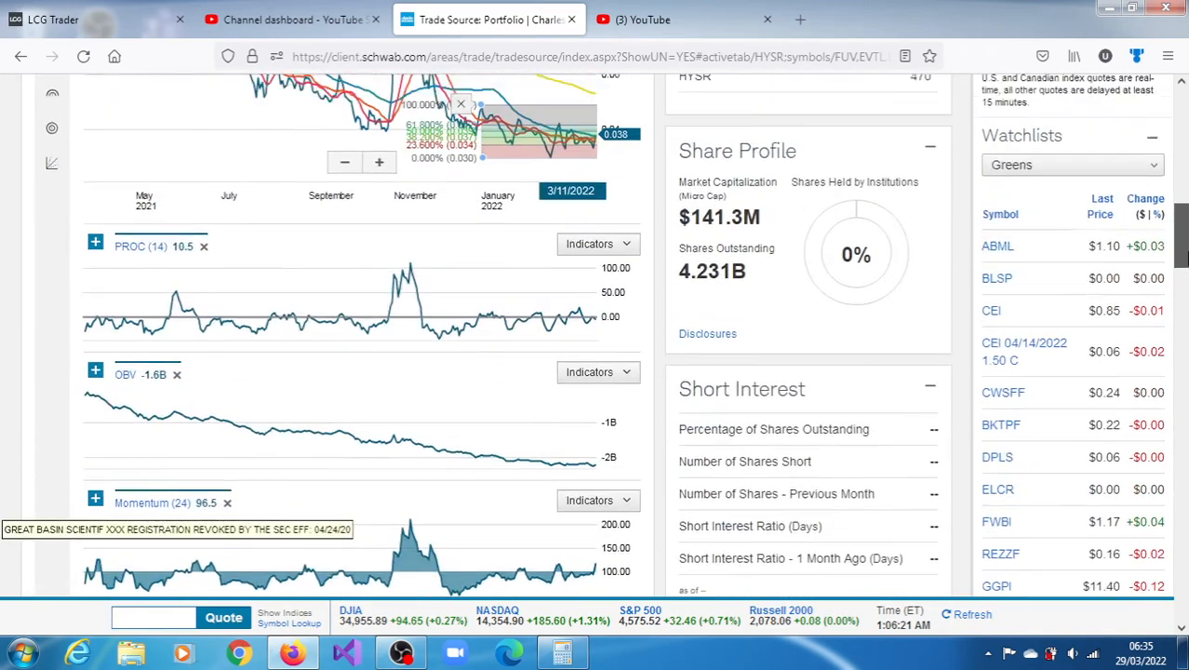
Step: Scroll to the top of the HYSR price chart showing the SMA legend and Fibonacci levels
scroll("down", 3)
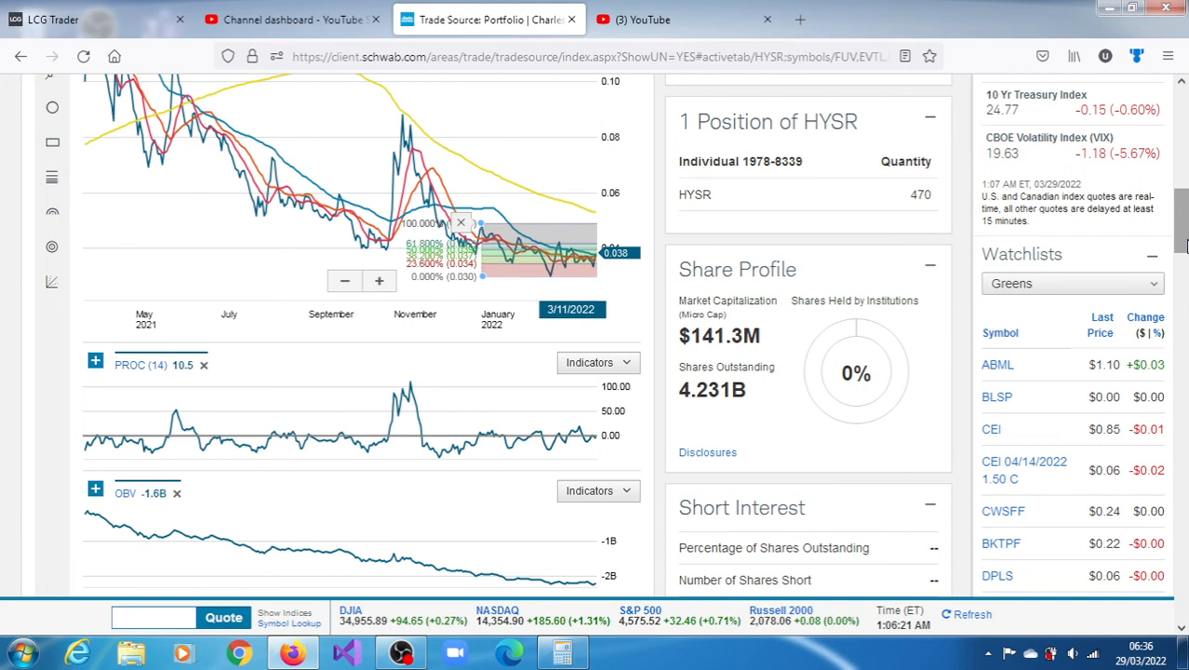
mouse_move(1181, 247)
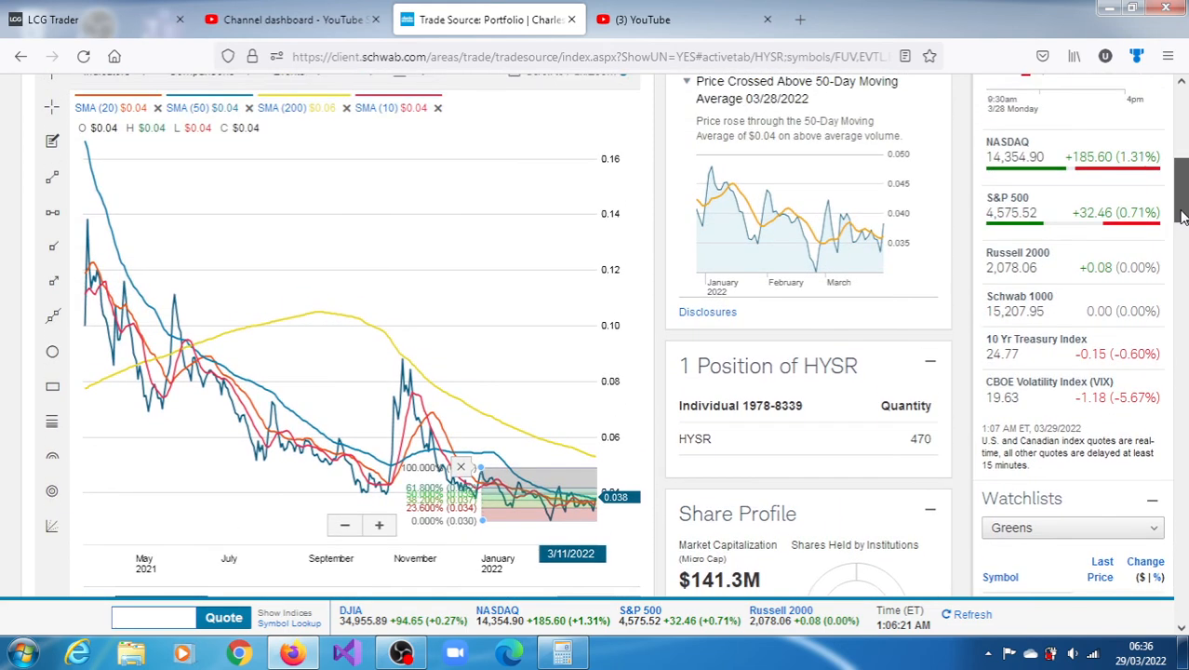
Step: Return to the top of the HYSR quote ($0.0383, 14.67%) and reveal the hidden taskbar notification icons
scroll("up", 3)
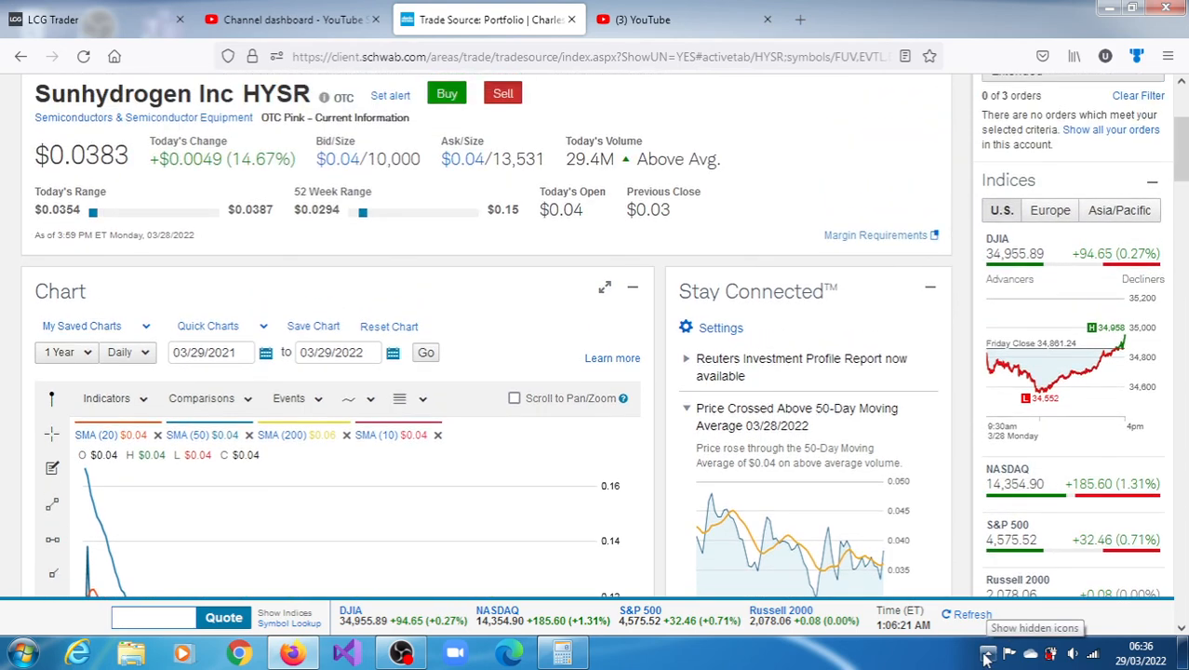
left_click(988, 654)
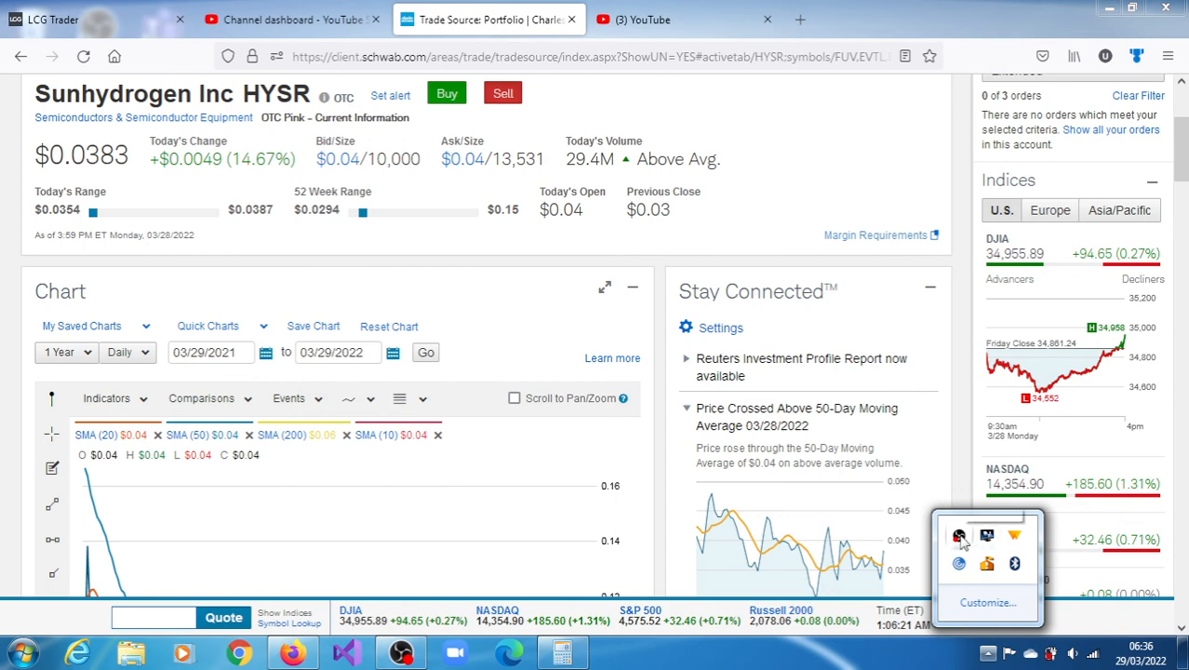